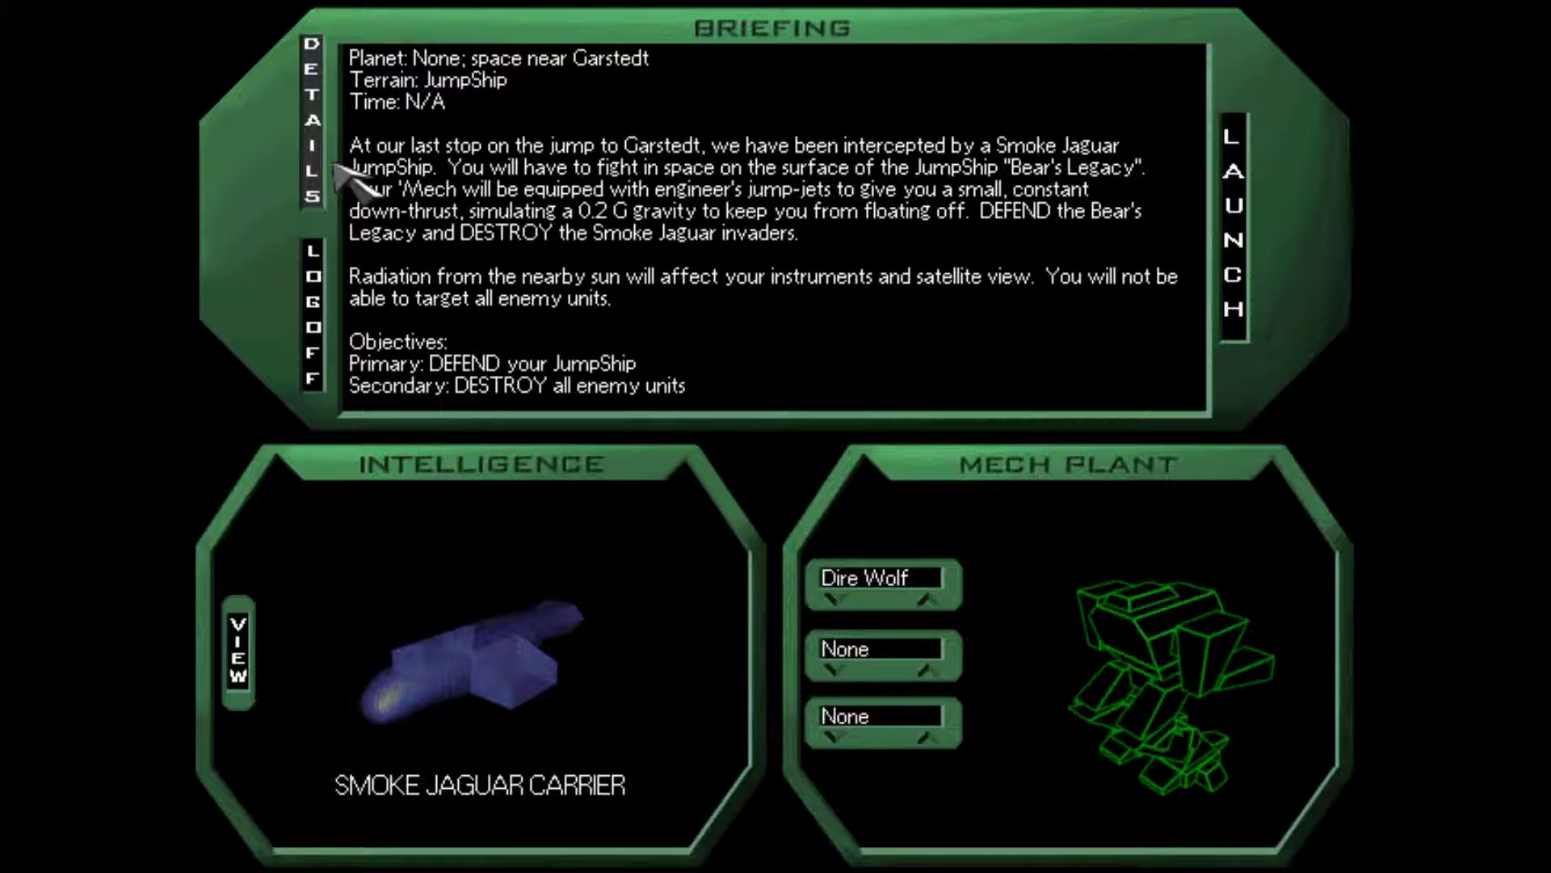
- Show the full background story for the JumpShip defense against the Smoke Jaguars
{"action": "left_click", "coordinate": [312, 129]}
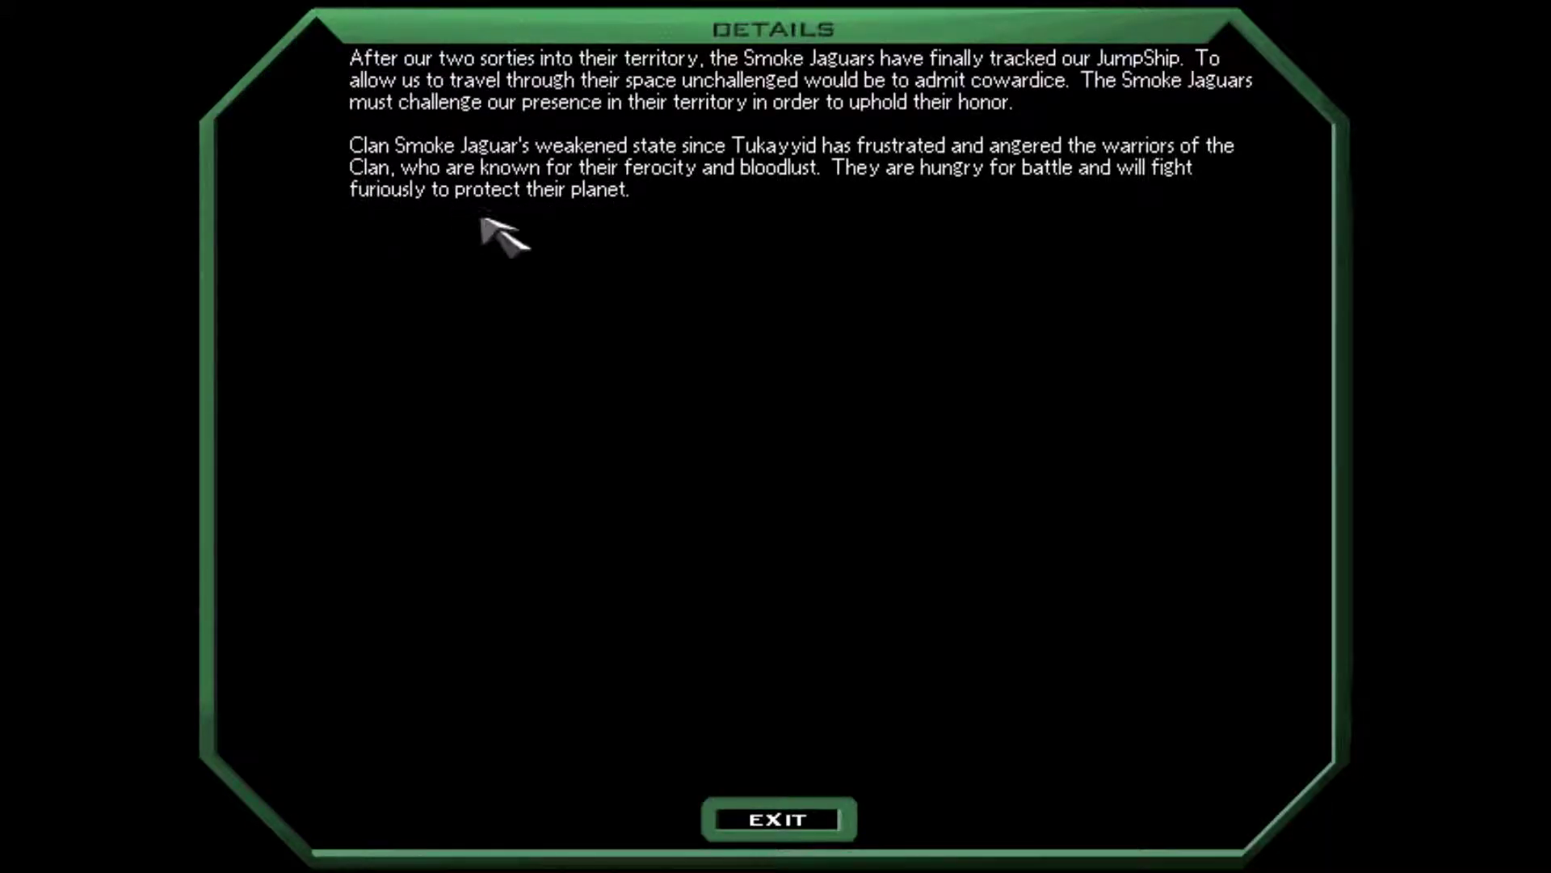
{"action": "mouse_move", "coordinate": [778, 820]}
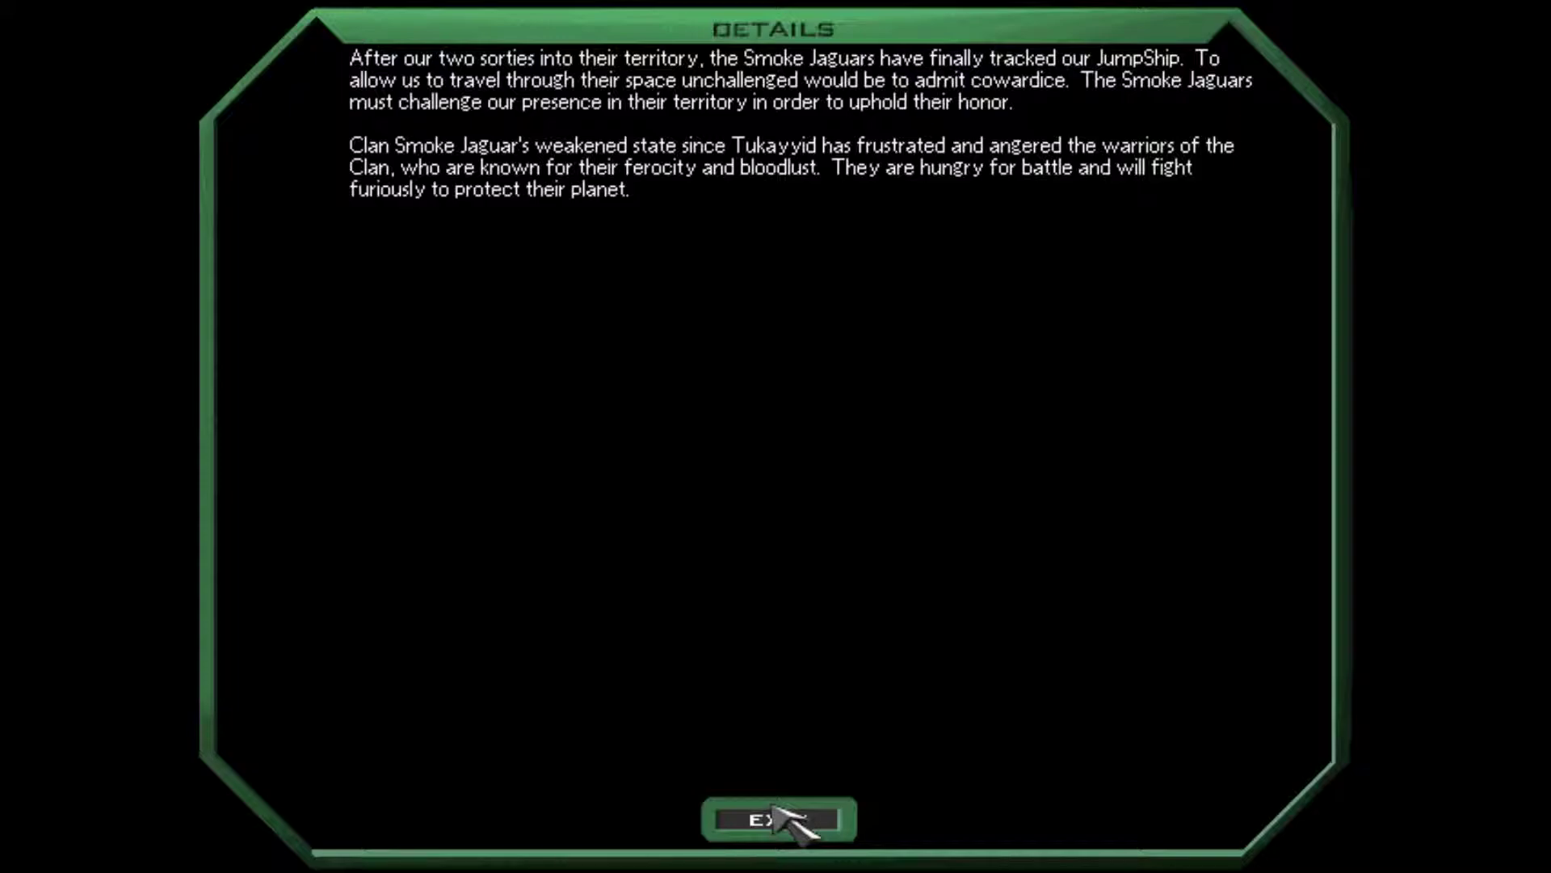
{"action": "left_click", "coordinate": [777, 817]}
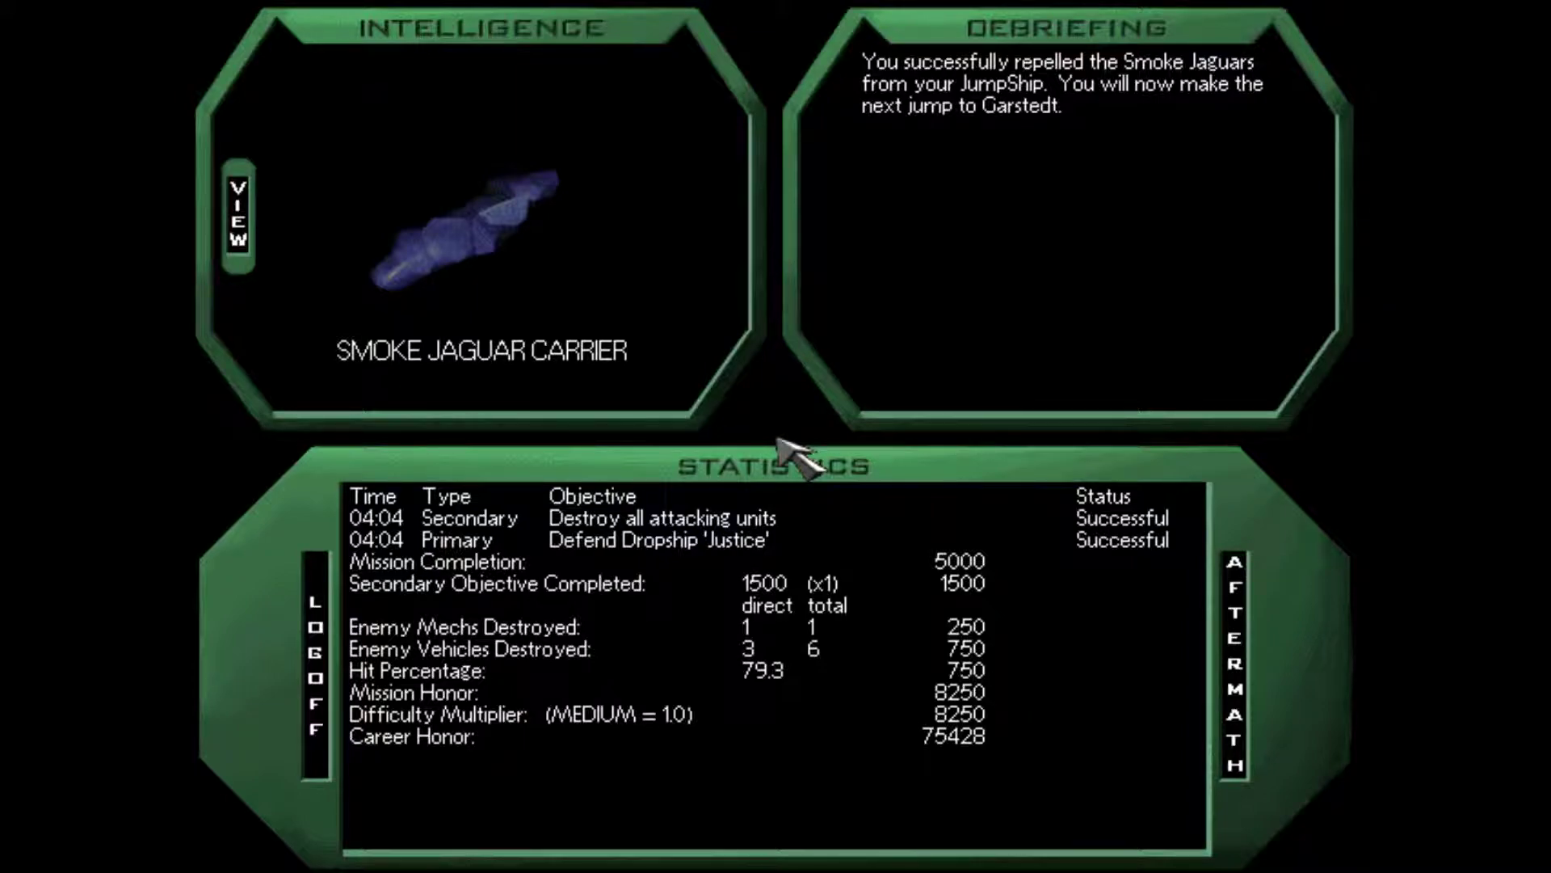
{"action": "mouse_move", "coordinate": [415, 233]}
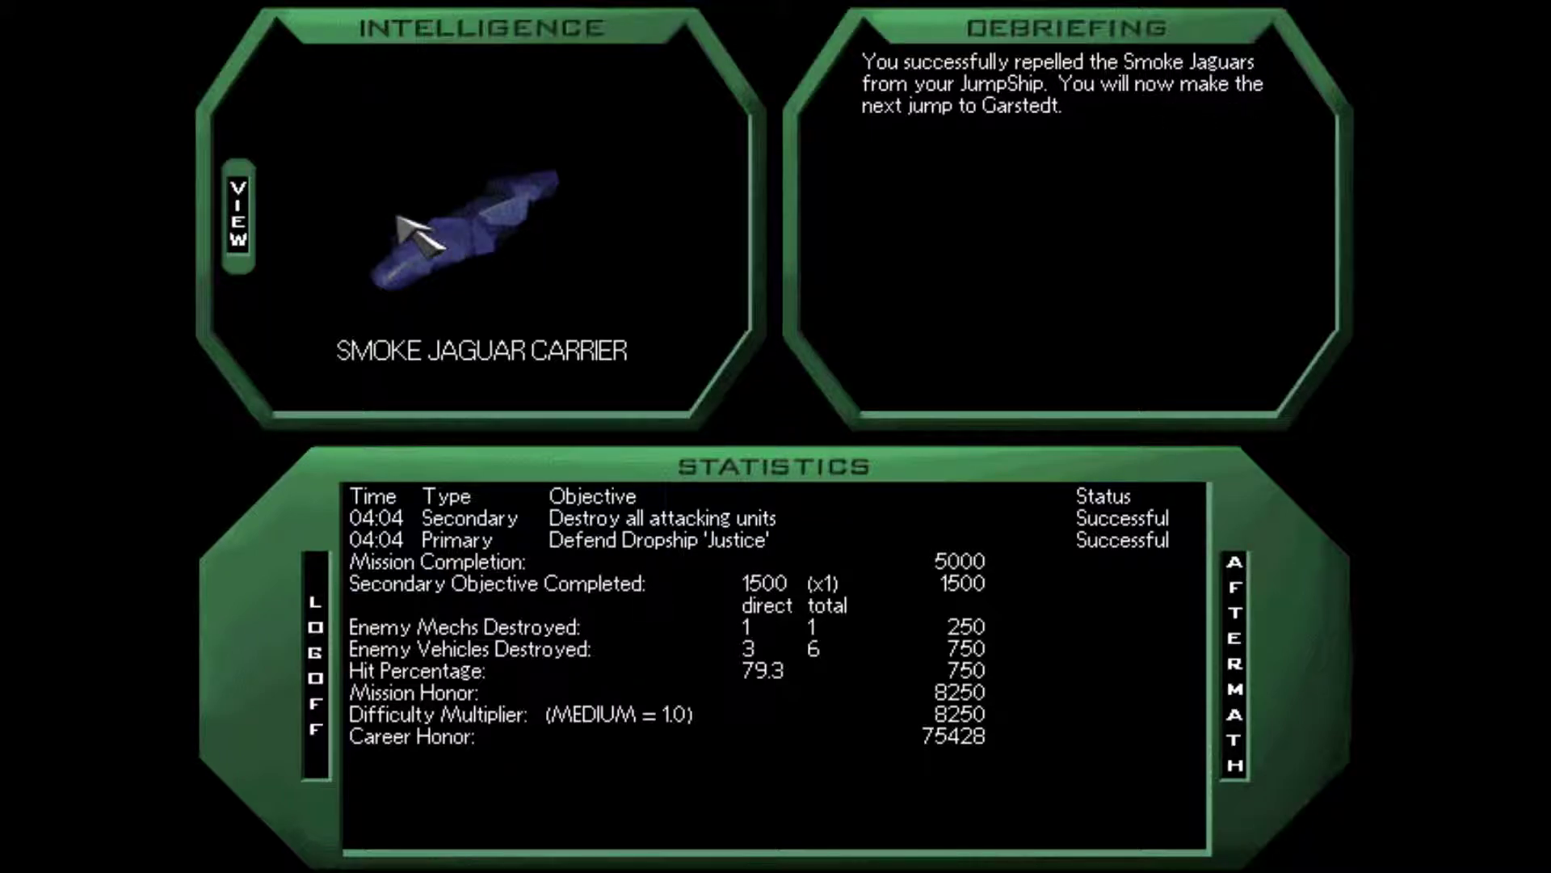
{"action": "left_click", "coordinate": [236, 215]}
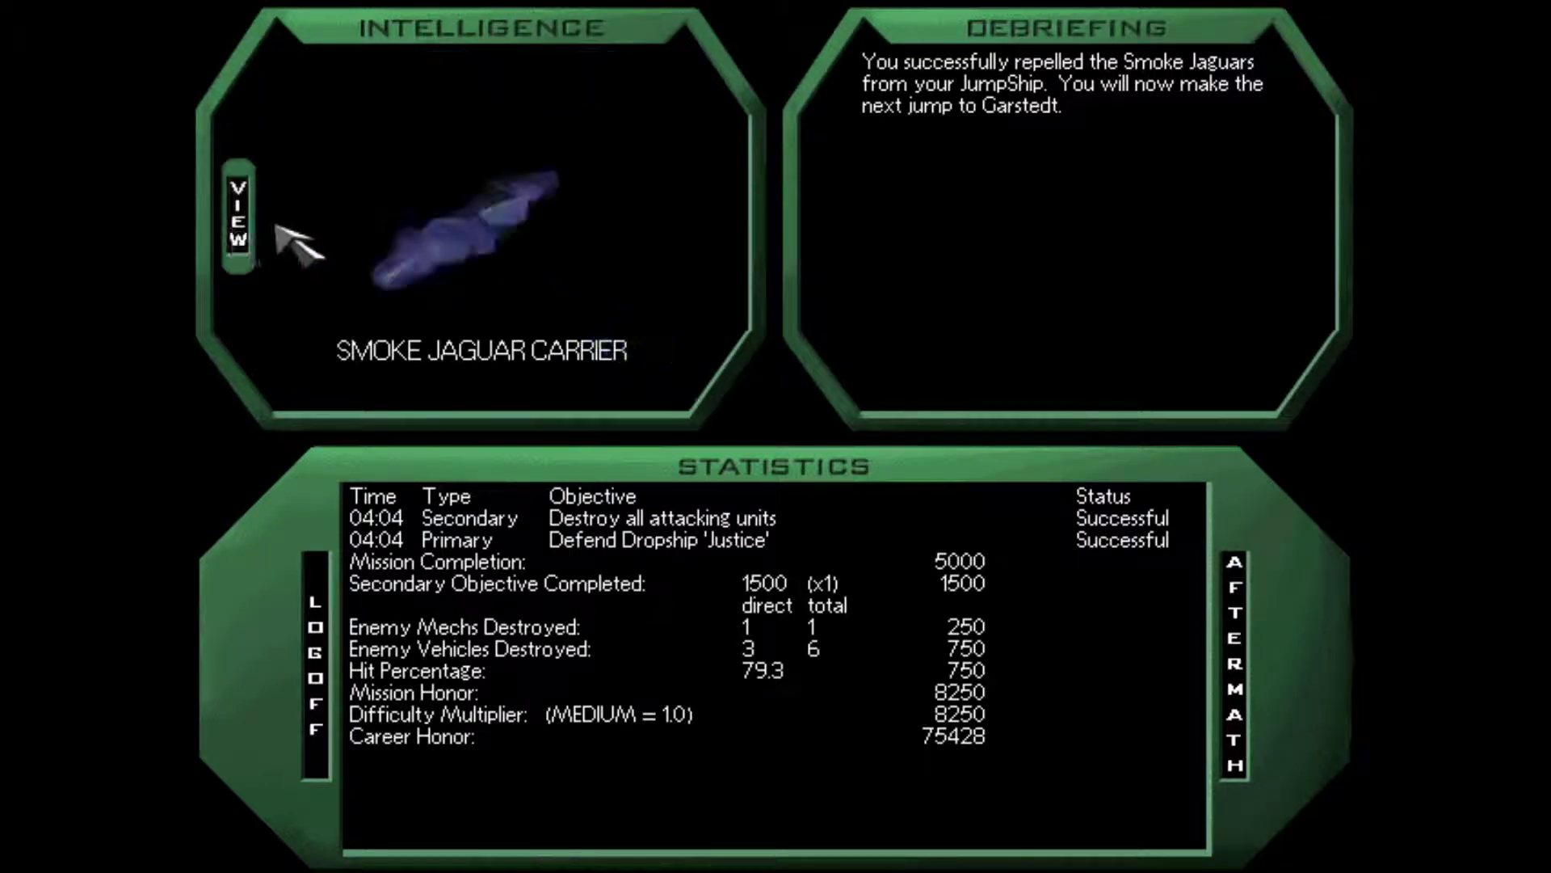
- Show the Aftermath account warning of fiercer Smoke Jaguar fighting on the surface
{"action": "left_click", "coordinate": [1233, 663]}
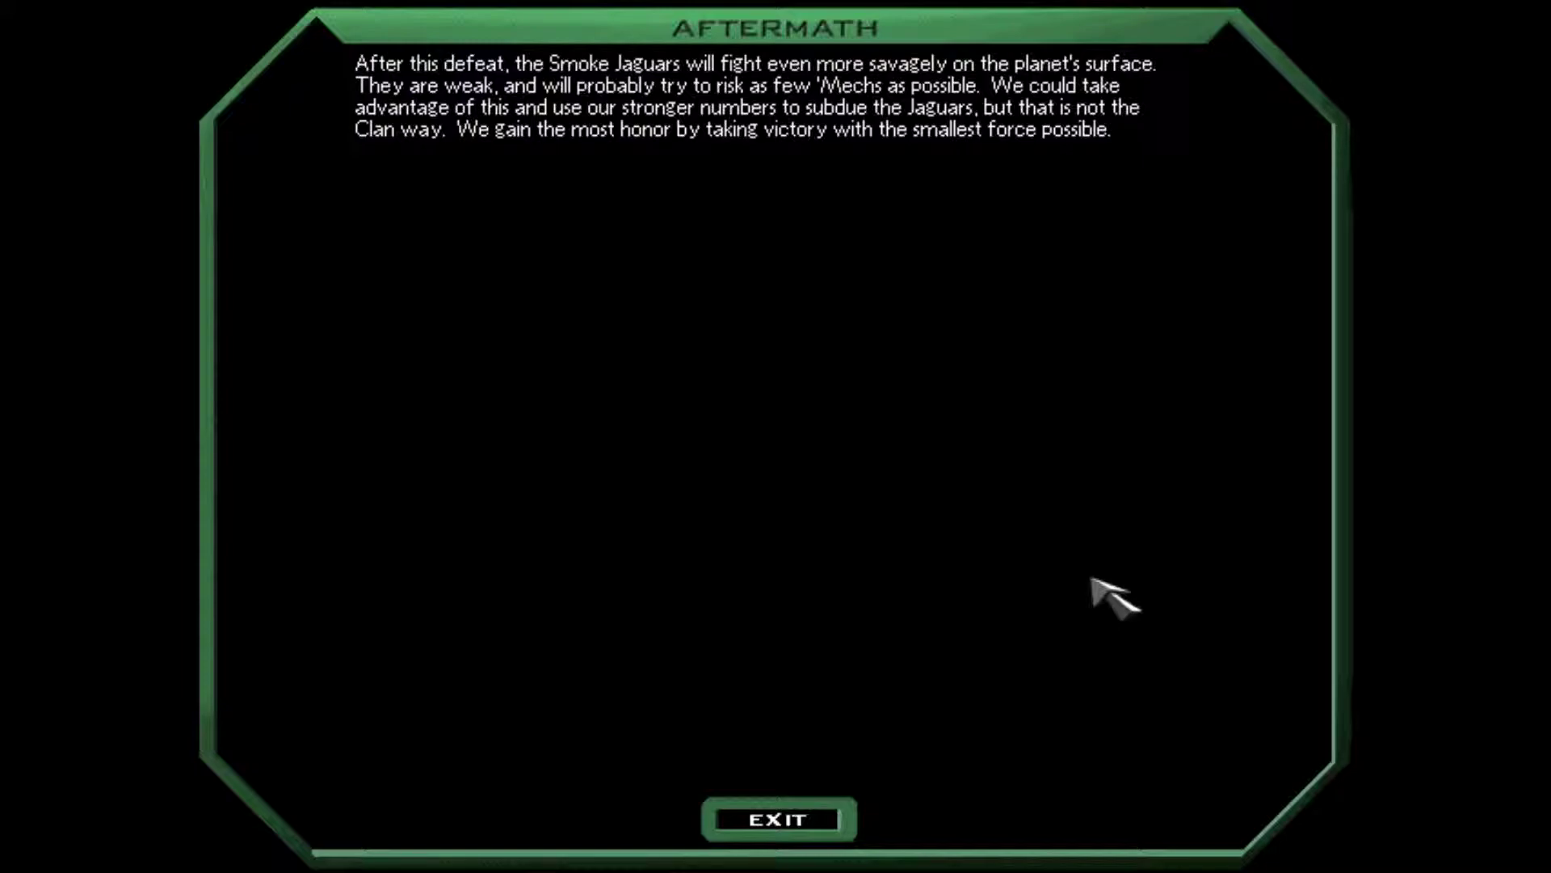
{"action": "mouse_move", "coordinate": [974, 648]}
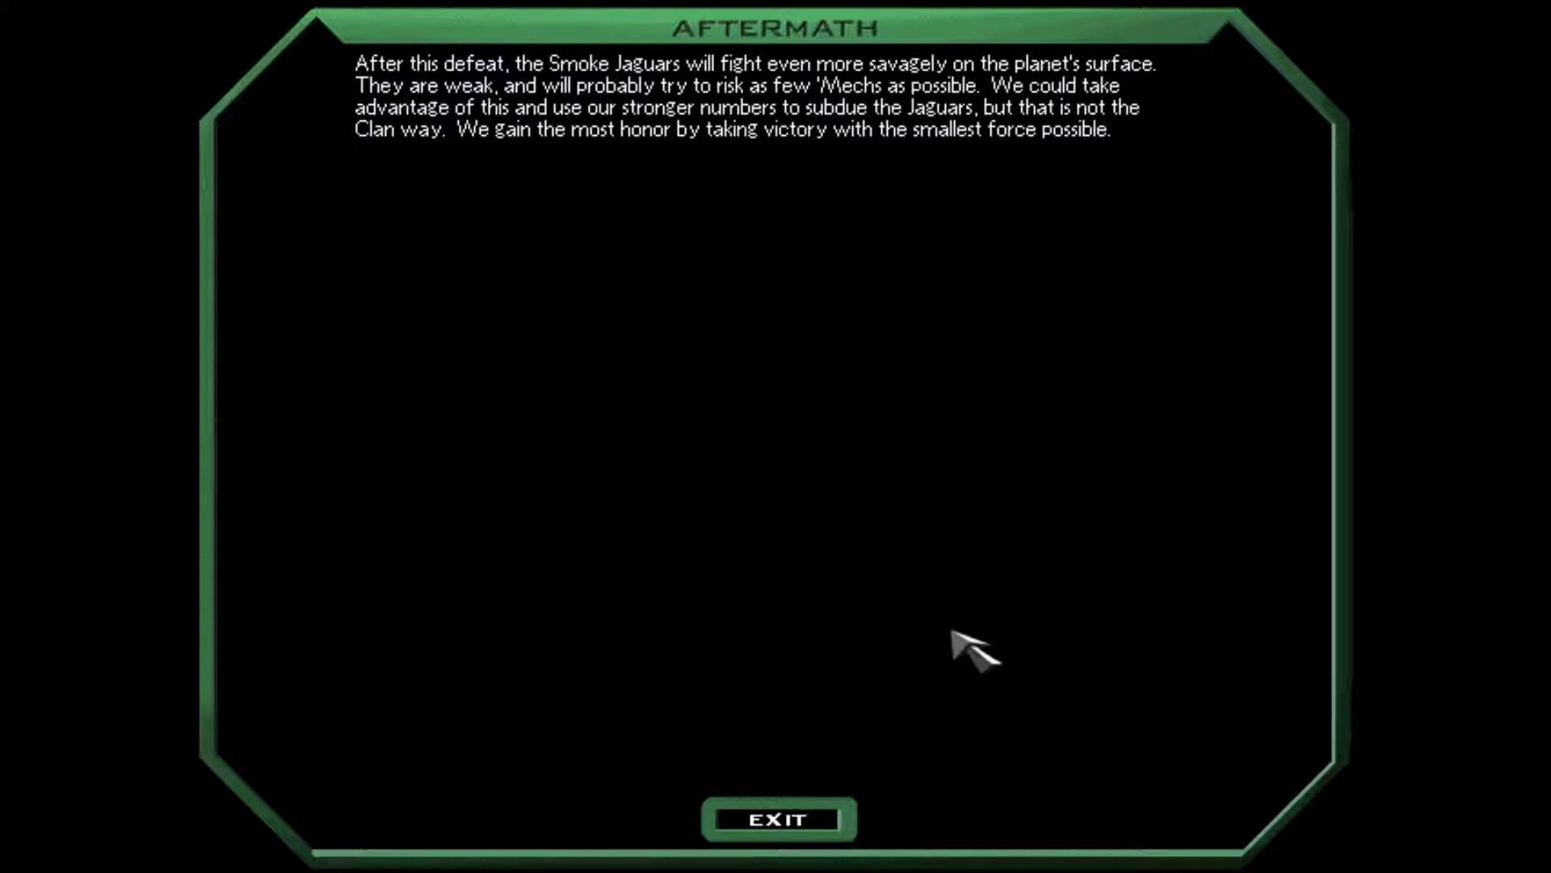
{"action": "mouse_move", "coordinate": [844, 712]}
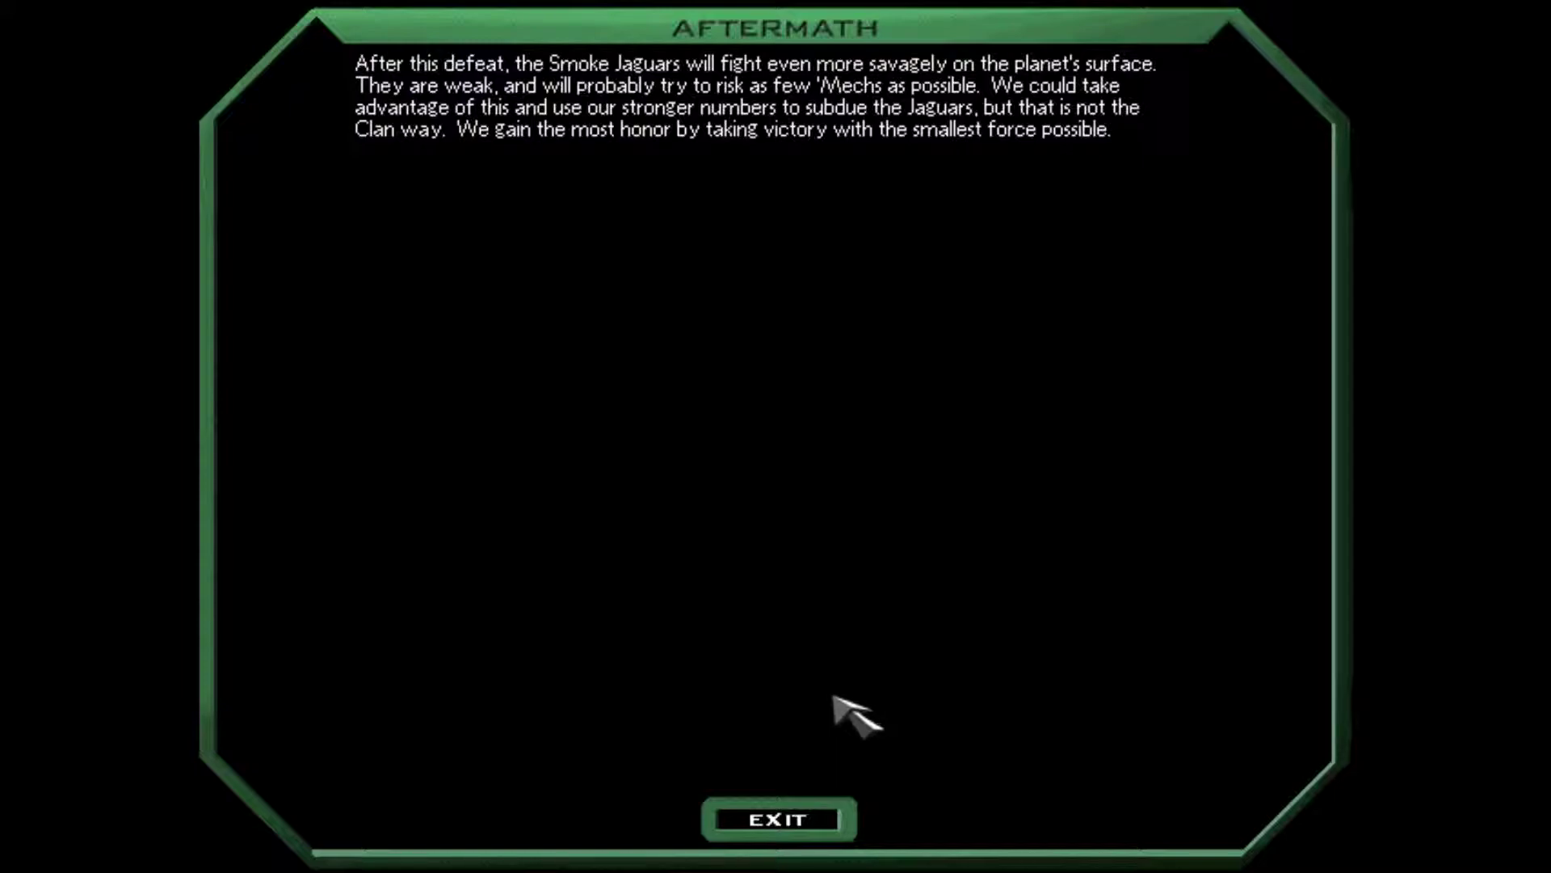
- Leave the aftermath, cycle the intelligence view and fill the second Mech Plant slot for Garstedt
{"action": "left_click", "coordinate": [777, 819]}
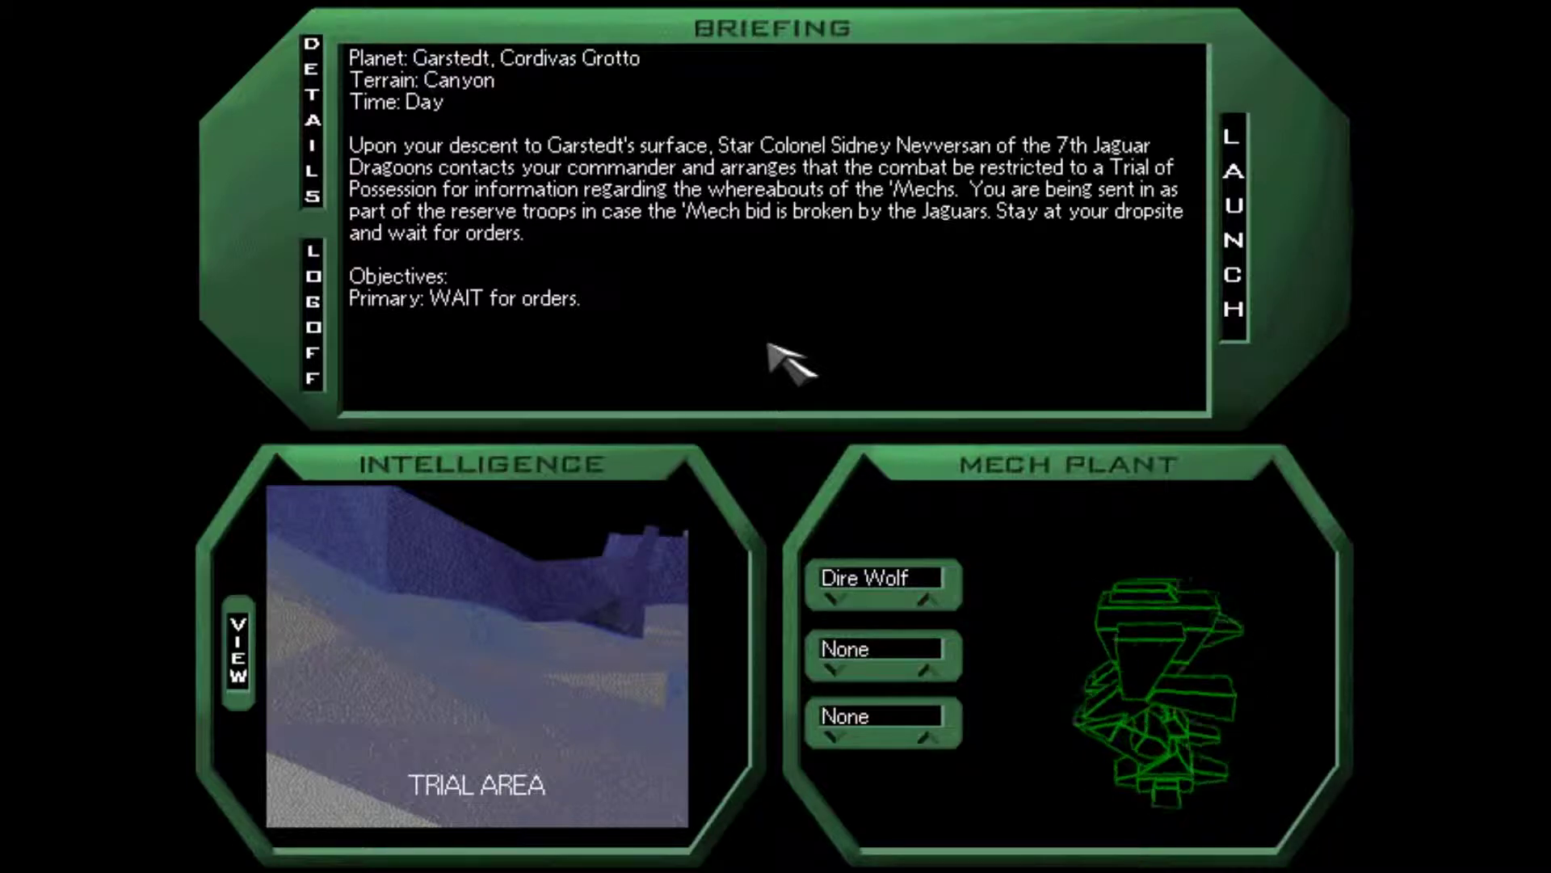
{"action": "left_click", "coordinate": [234, 651]}
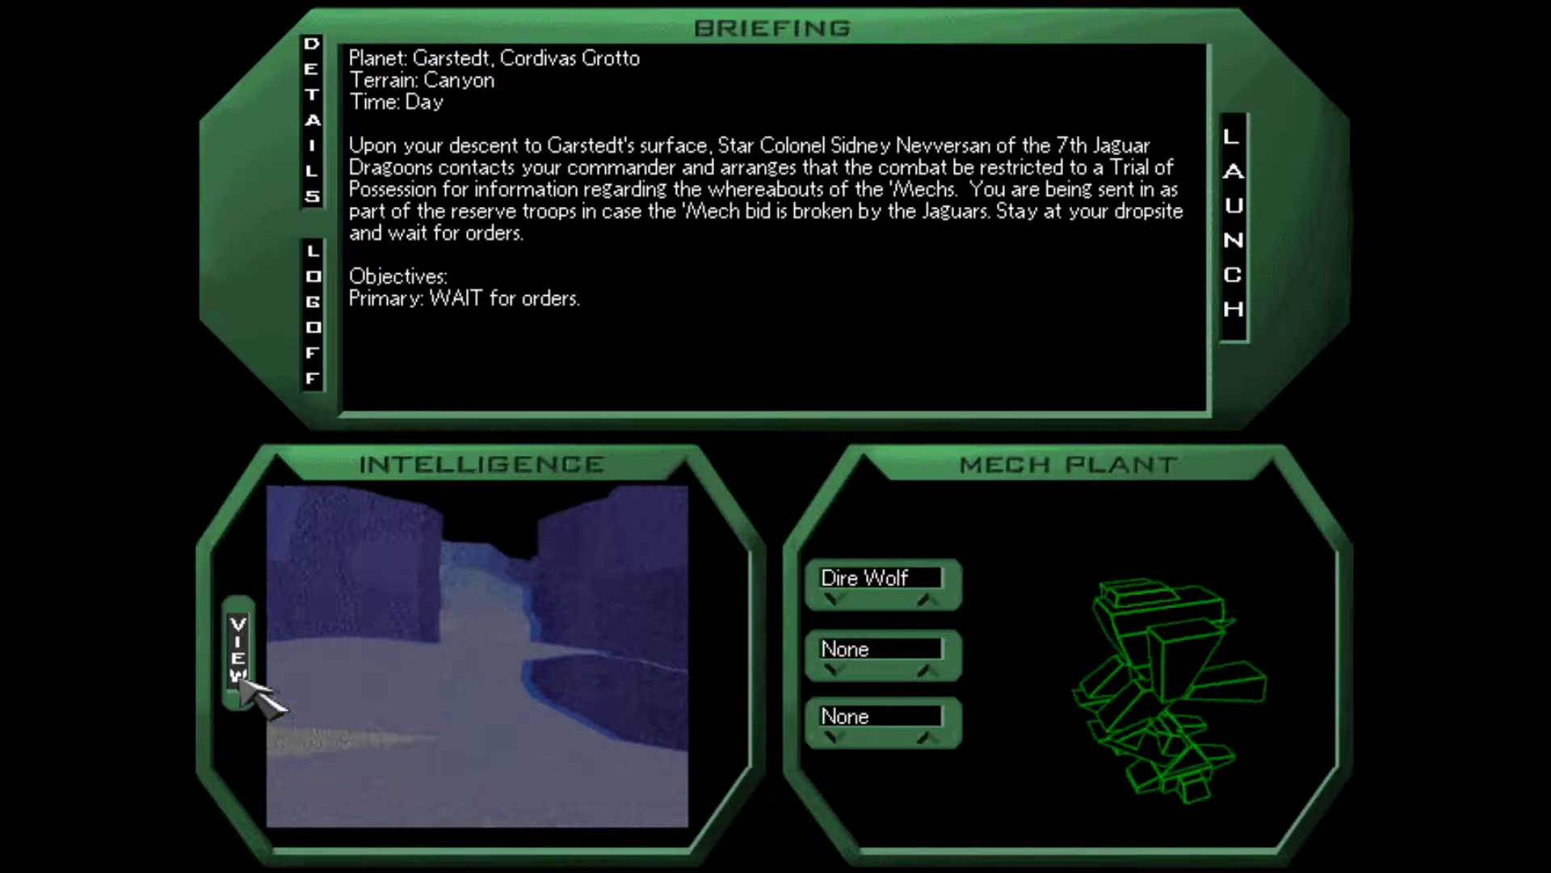
{"action": "left_click", "coordinate": [238, 649]}
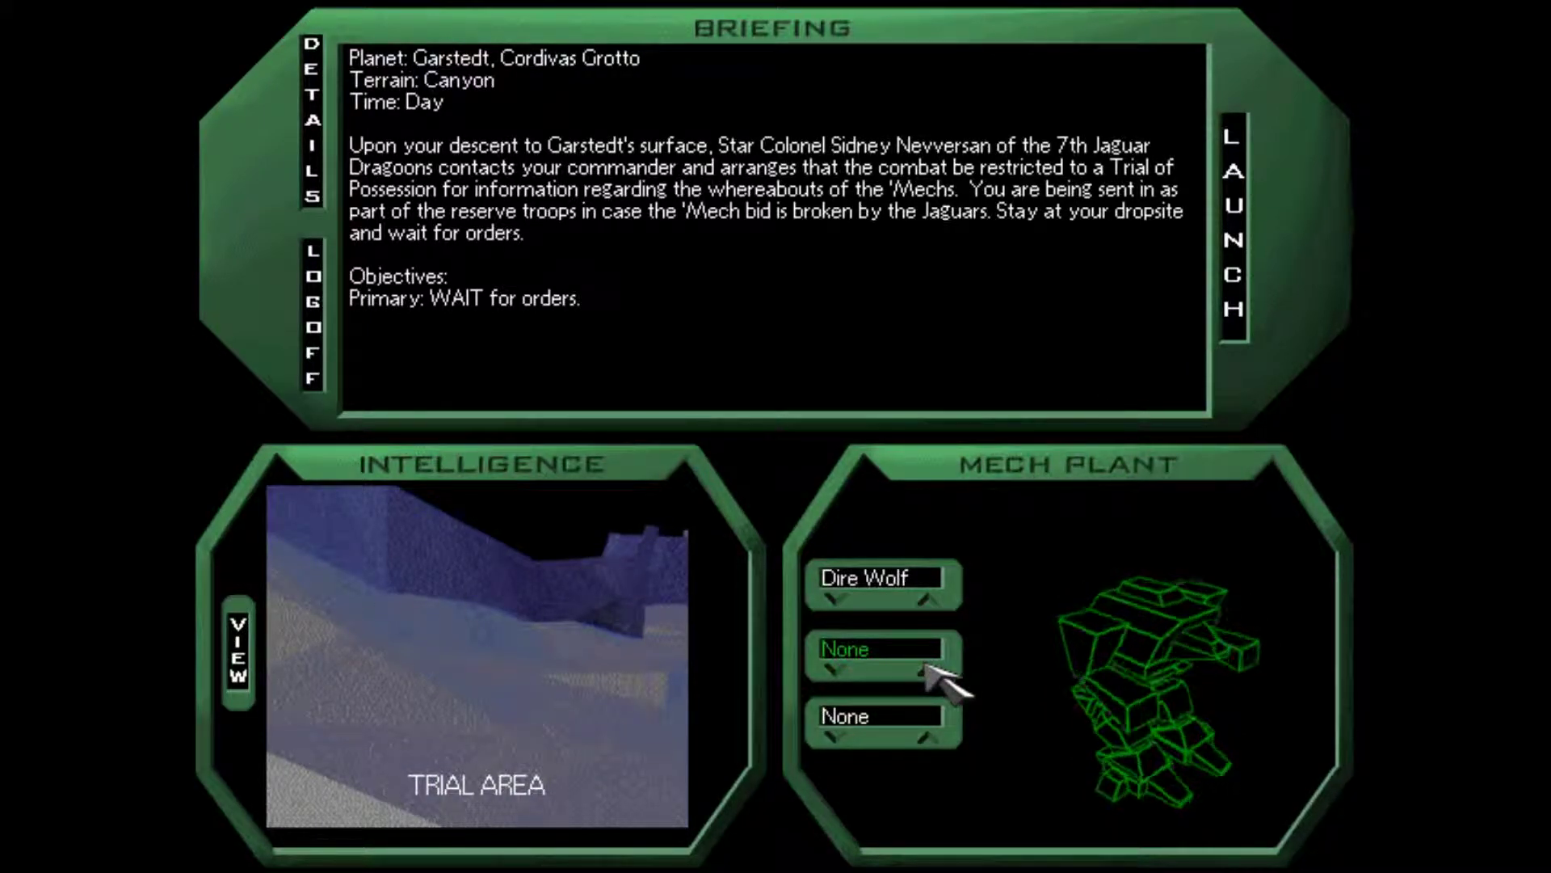
{"action": "left_click", "coordinate": [1231, 218]}
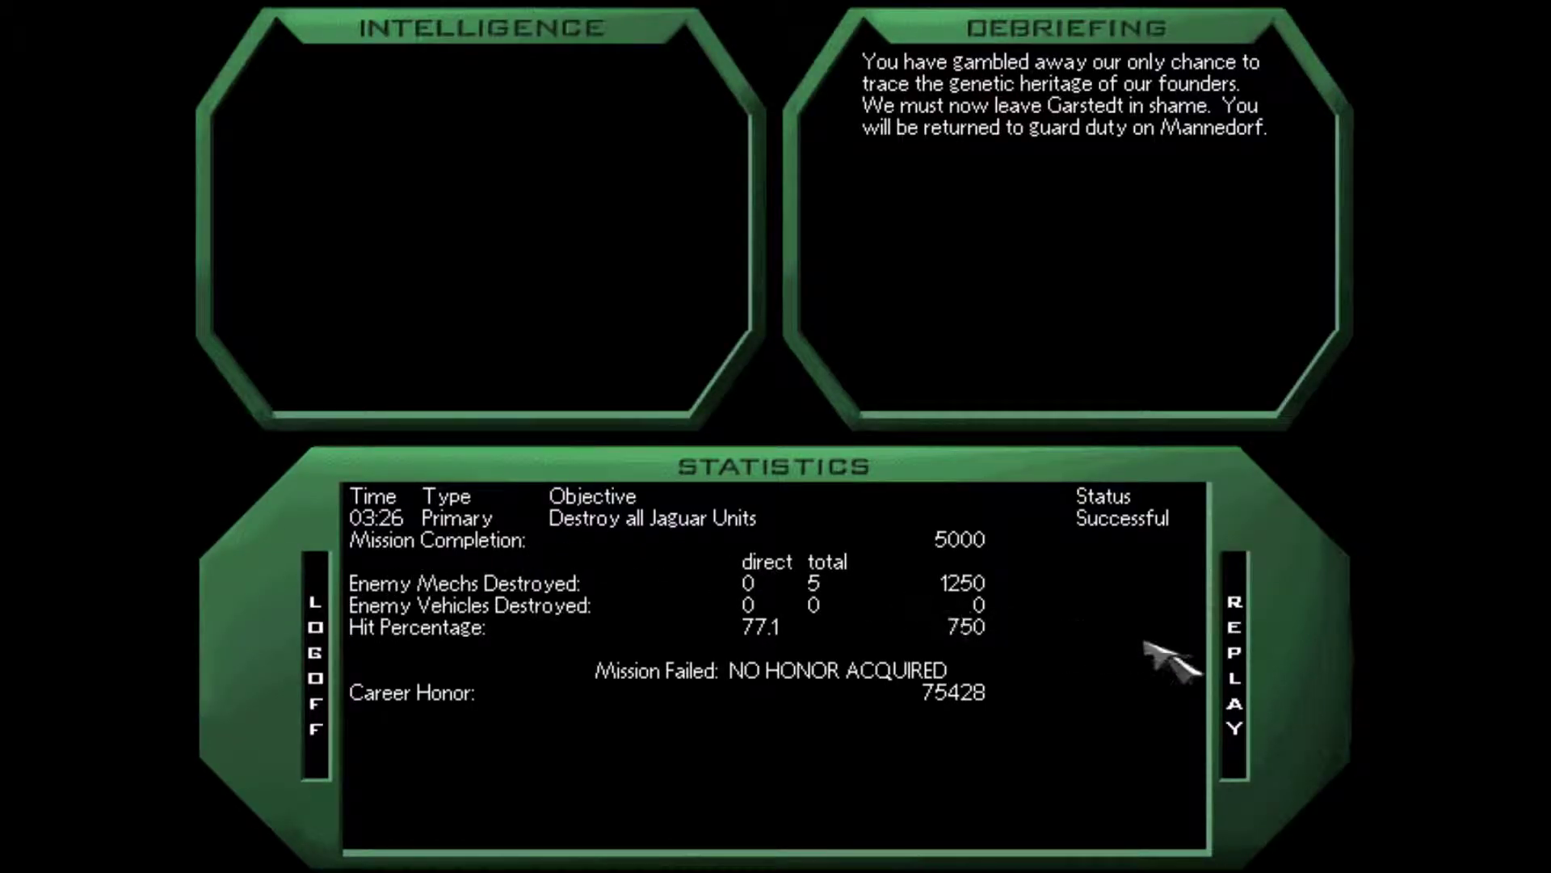
{"action": "mouse_move", "coordinate": [1250, 672]}
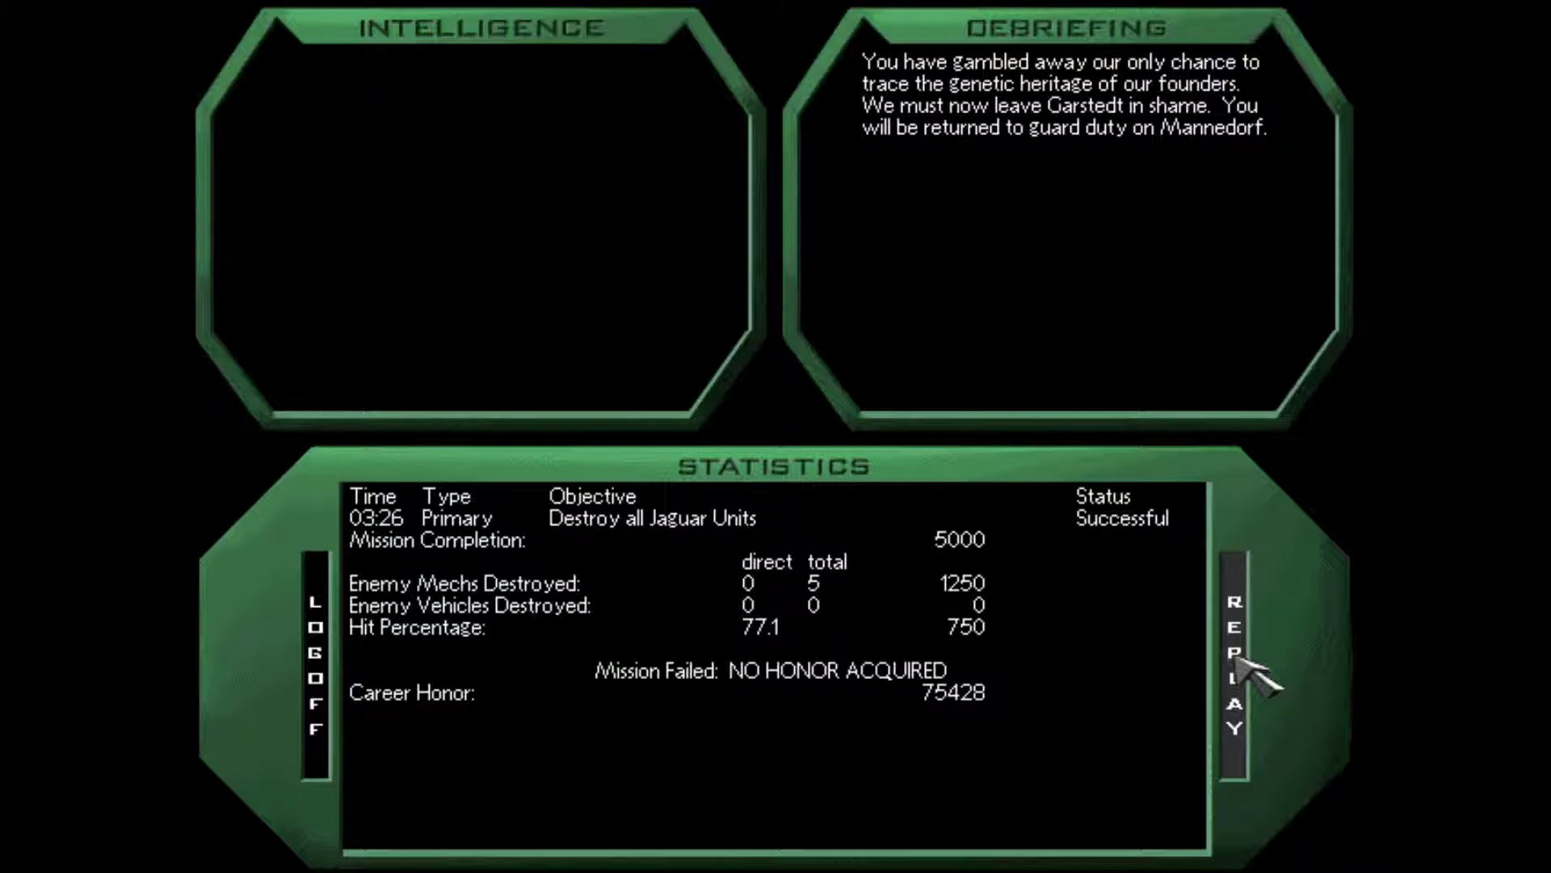
- Replay the failed Garstedt trial mission from the debriefing screen
{"action": "left_click", "coordinate": [1233, 658]}
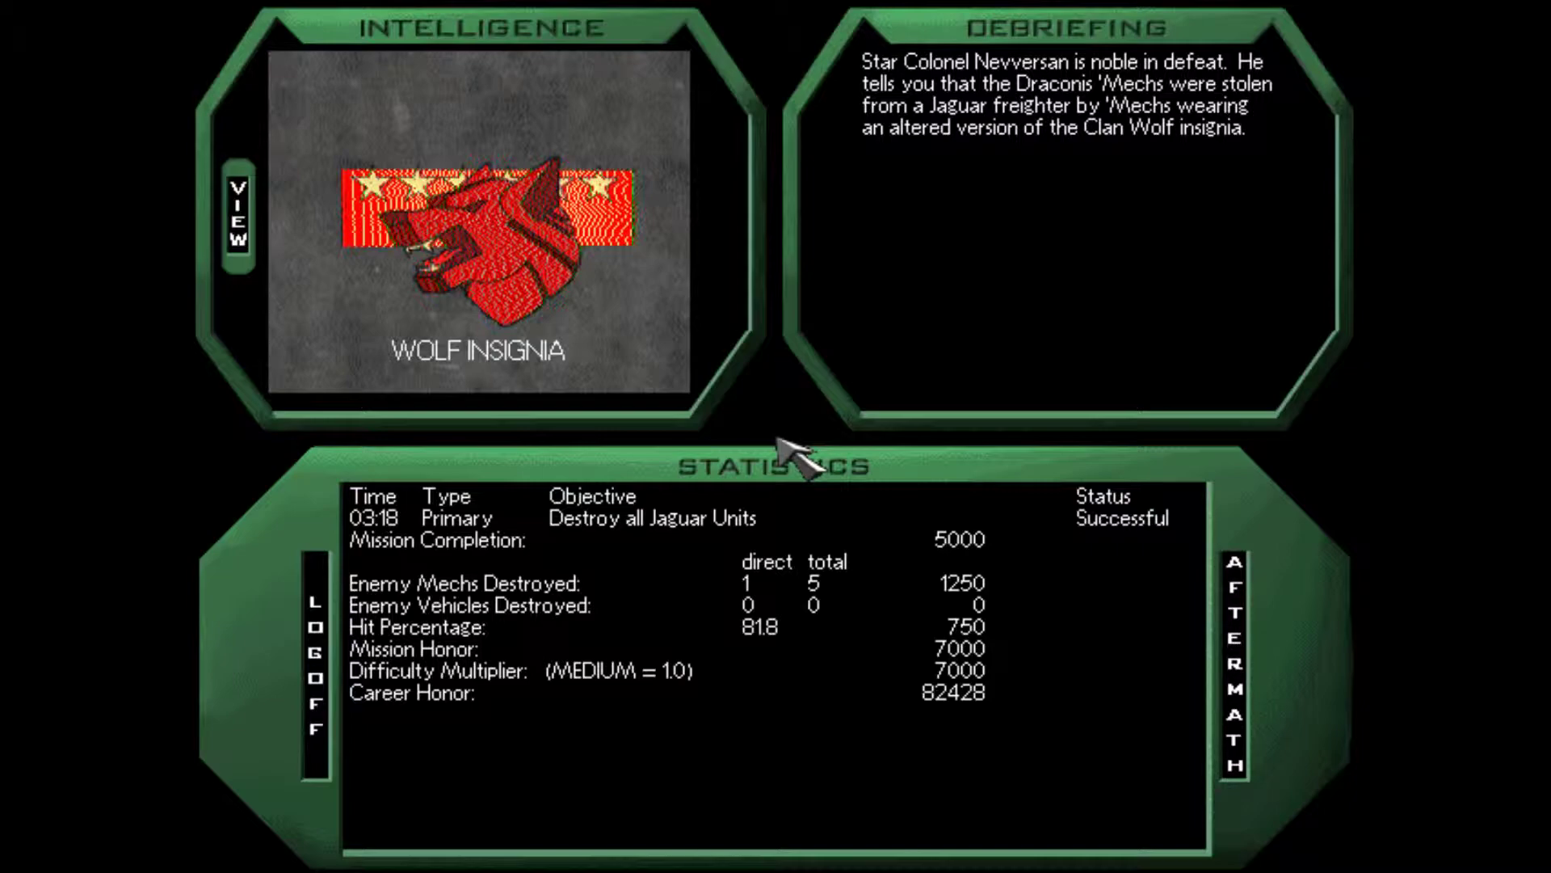
{"action": "mouse_move", "coordinate": [237, 619]}
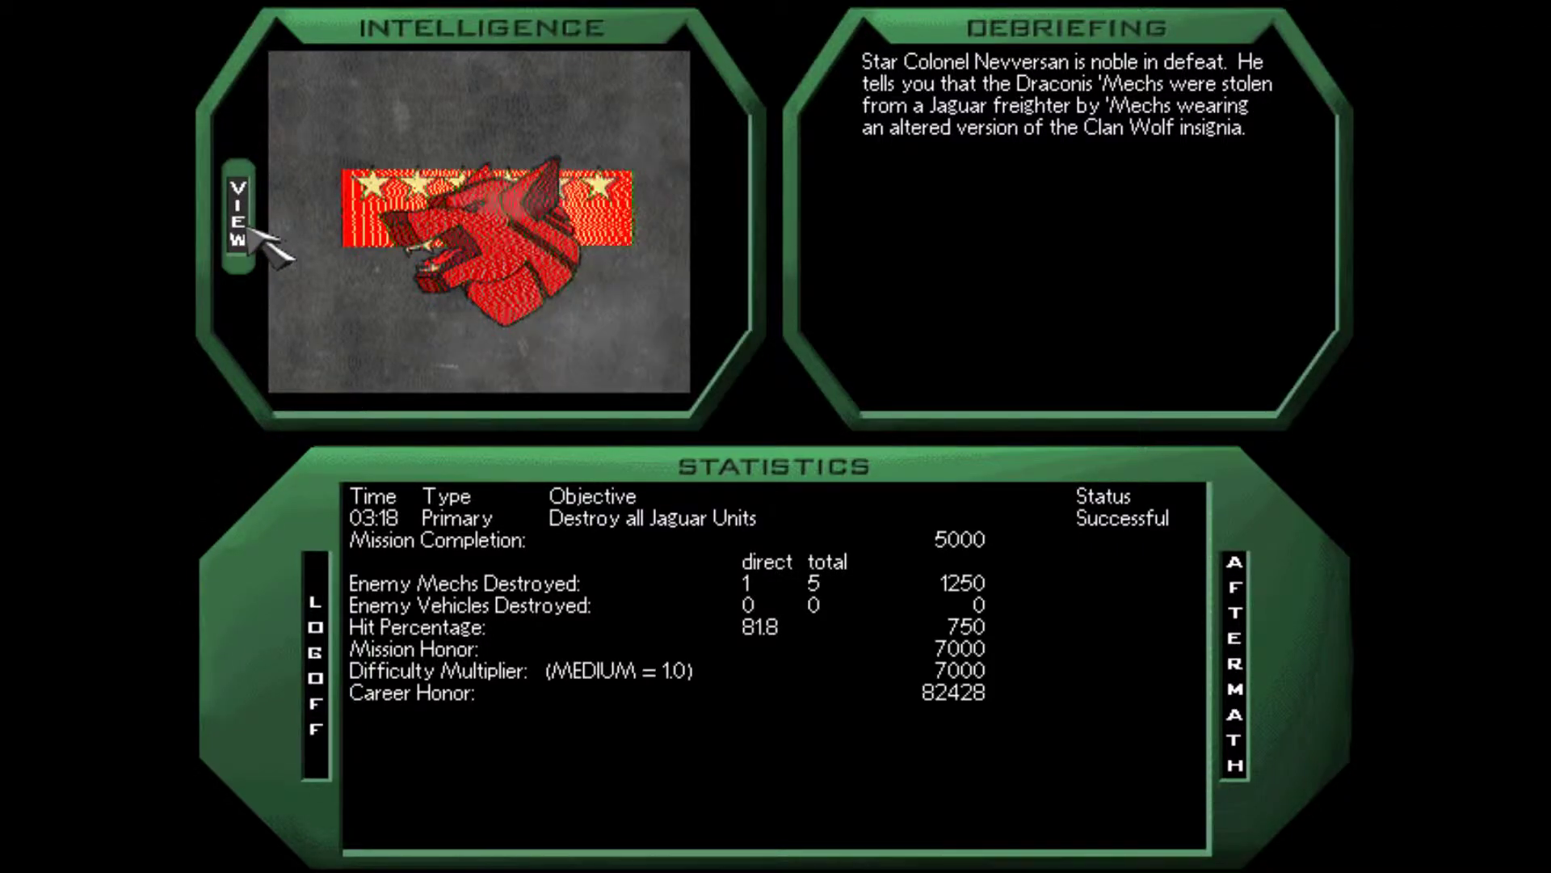
- Cycle the Intelligence panel to the Wolf insignia image beside the Garstedt debriefing
{"action": "left_click", "coordinate": [236, 210]}
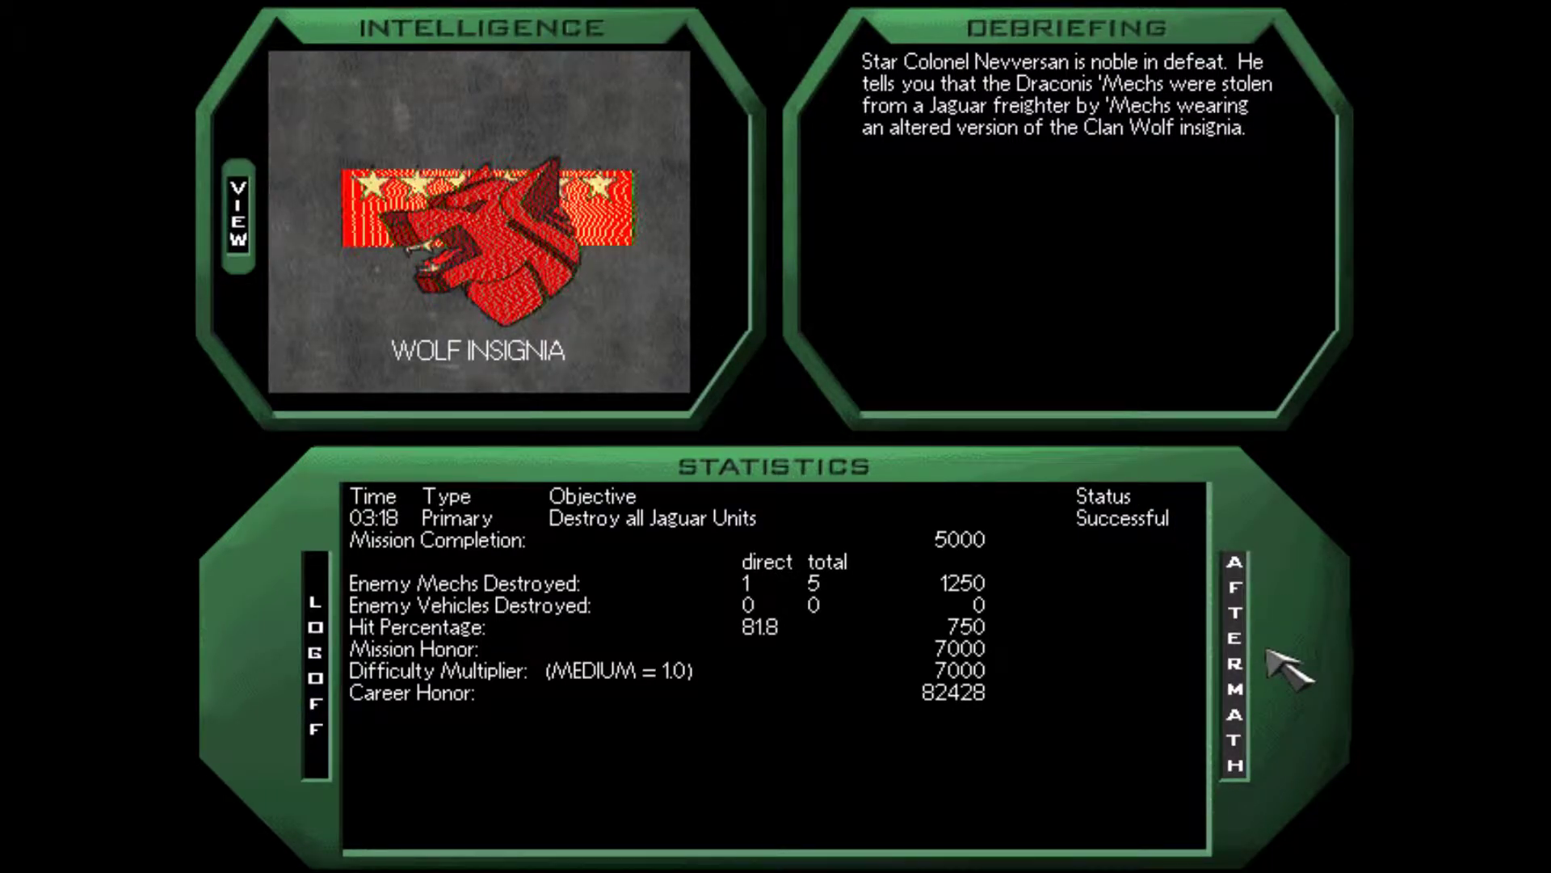
{"action": "mouse_move", "coordinate": [1282, 677]}
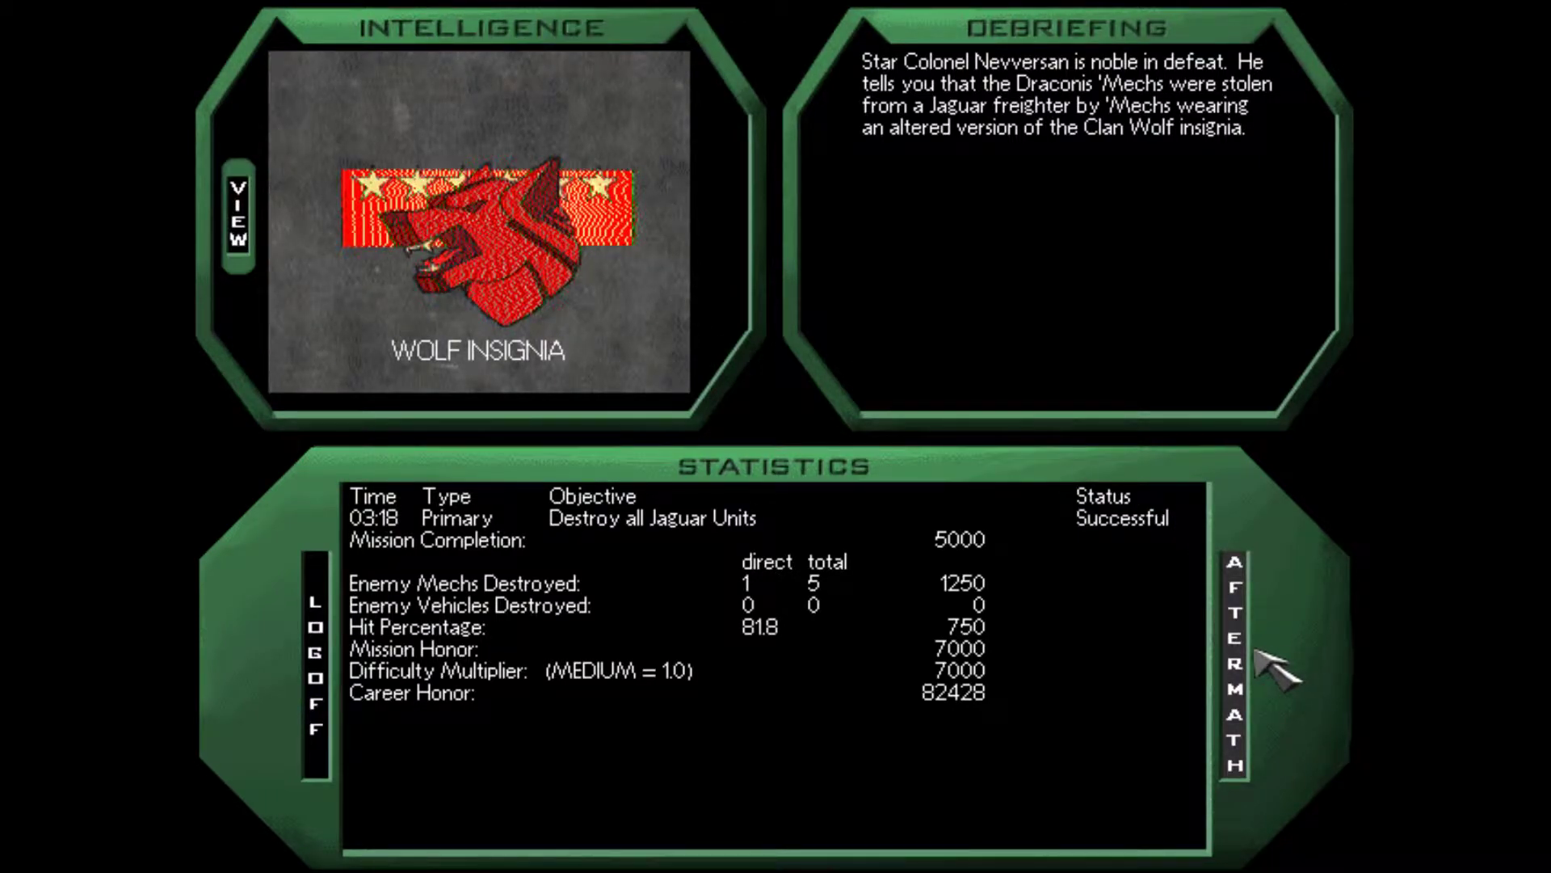
- Show the Garstedt aftermath suggesting a Trial of Absorption against the Smoke Jaguars
{"action": "left_click", "coordinate": [1233, 653]}
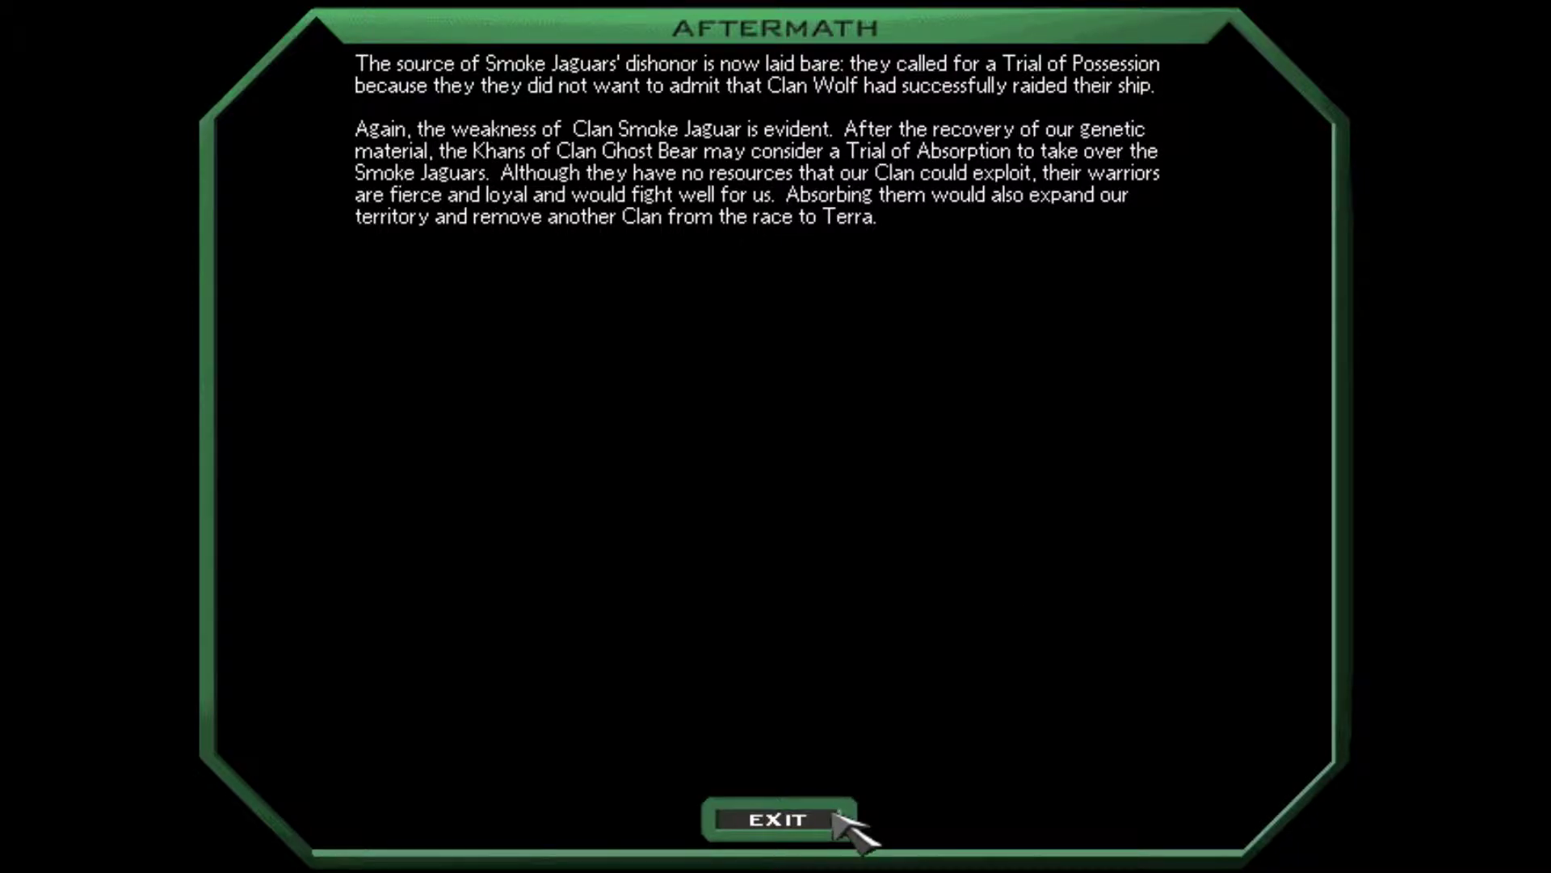
- Leave the aftermath and proceed to the Alshain base defense briefing
{"action": "left_click", "coordinate": [775, 817]}
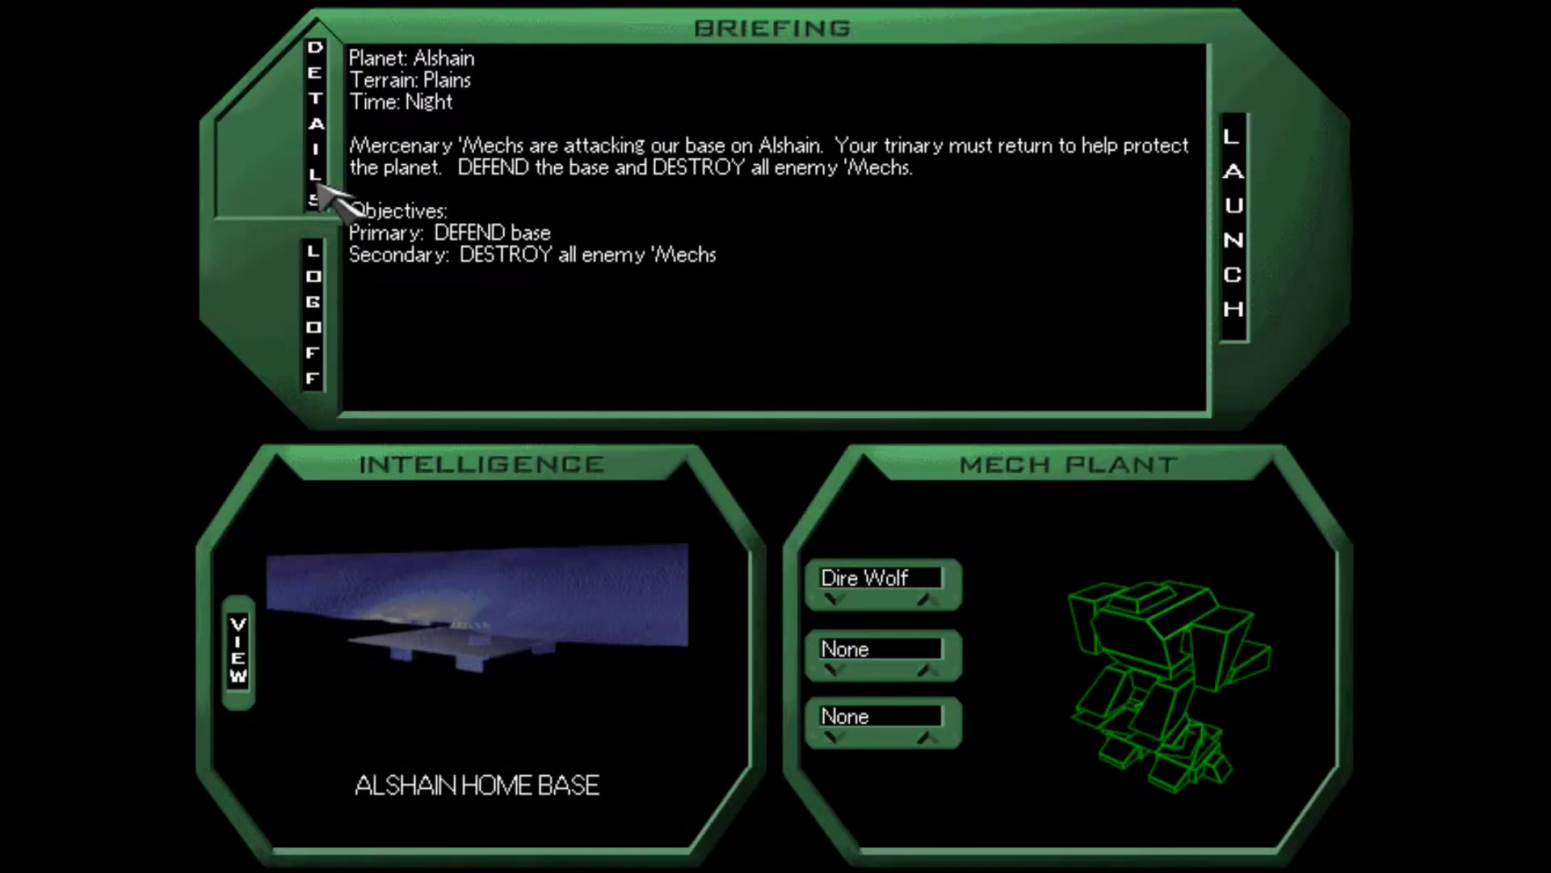
- Read the base-defense details about mercenaries of unknown paymasters, then return to the briefing
{"action": "left_click", "coordinate": [313, 148]}
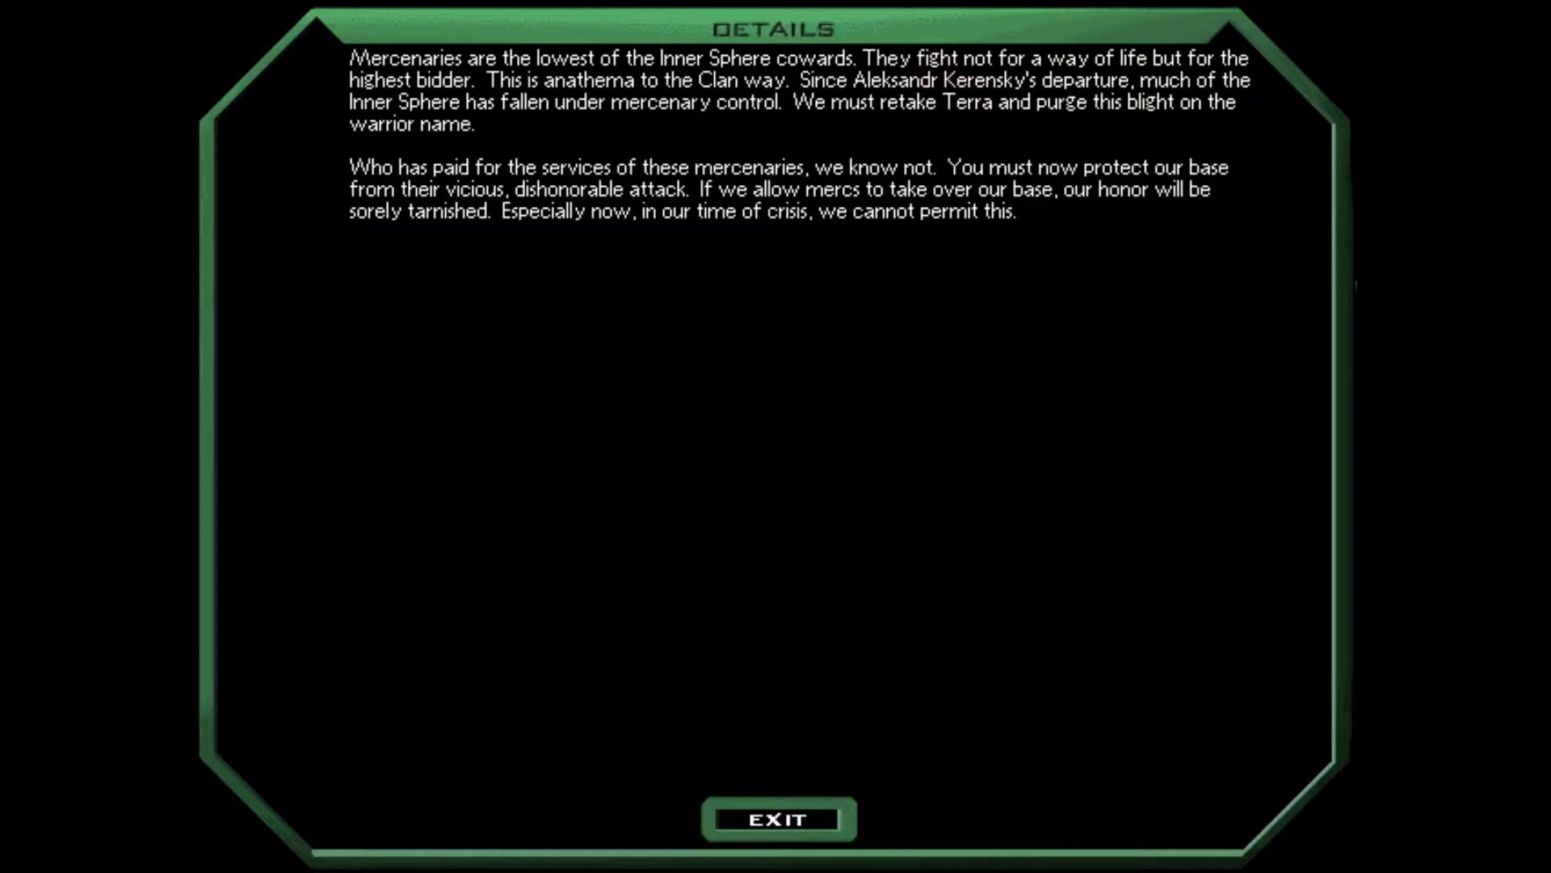
{"action": "mouse_move", "coordinate": [1320, 367]}
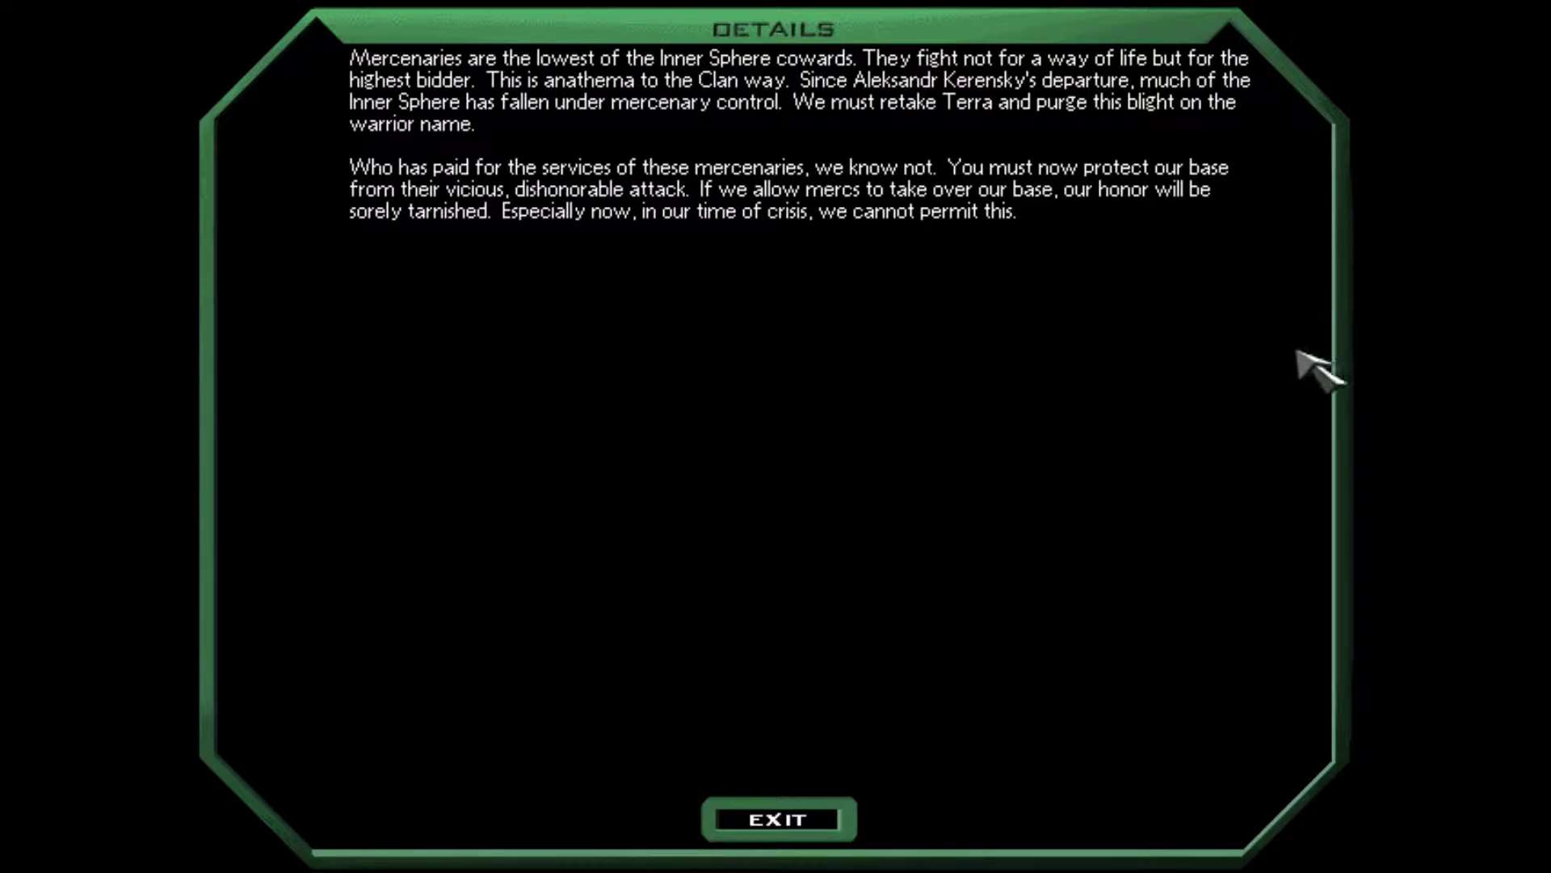
{"action": "mouse_move", "coordinate": [961, 625]}
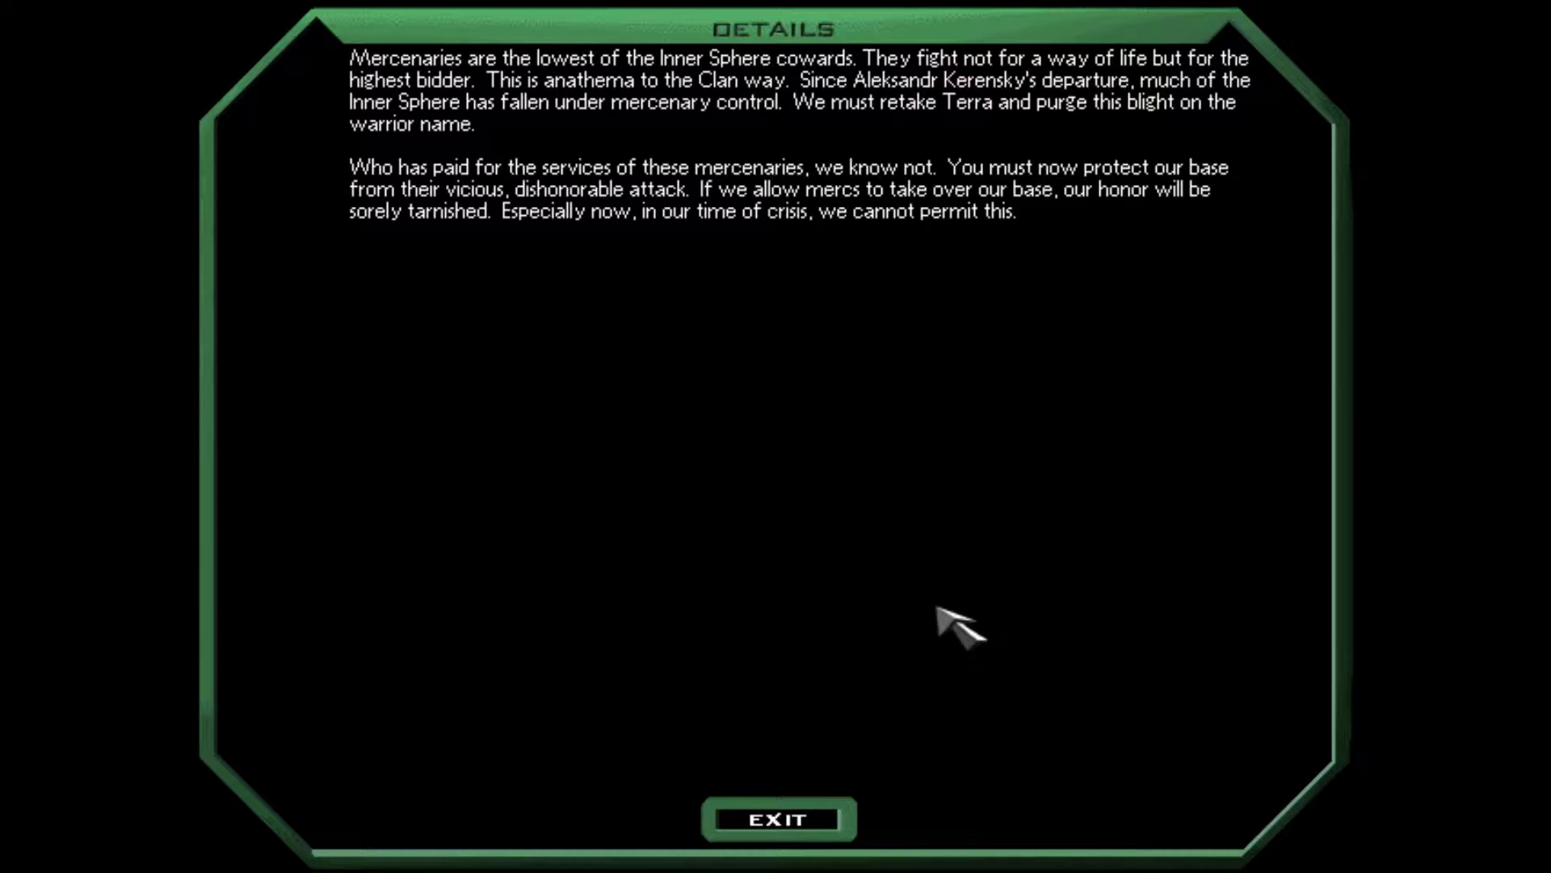
{"action": "mouse_move", "coordinate": [685, 779]}
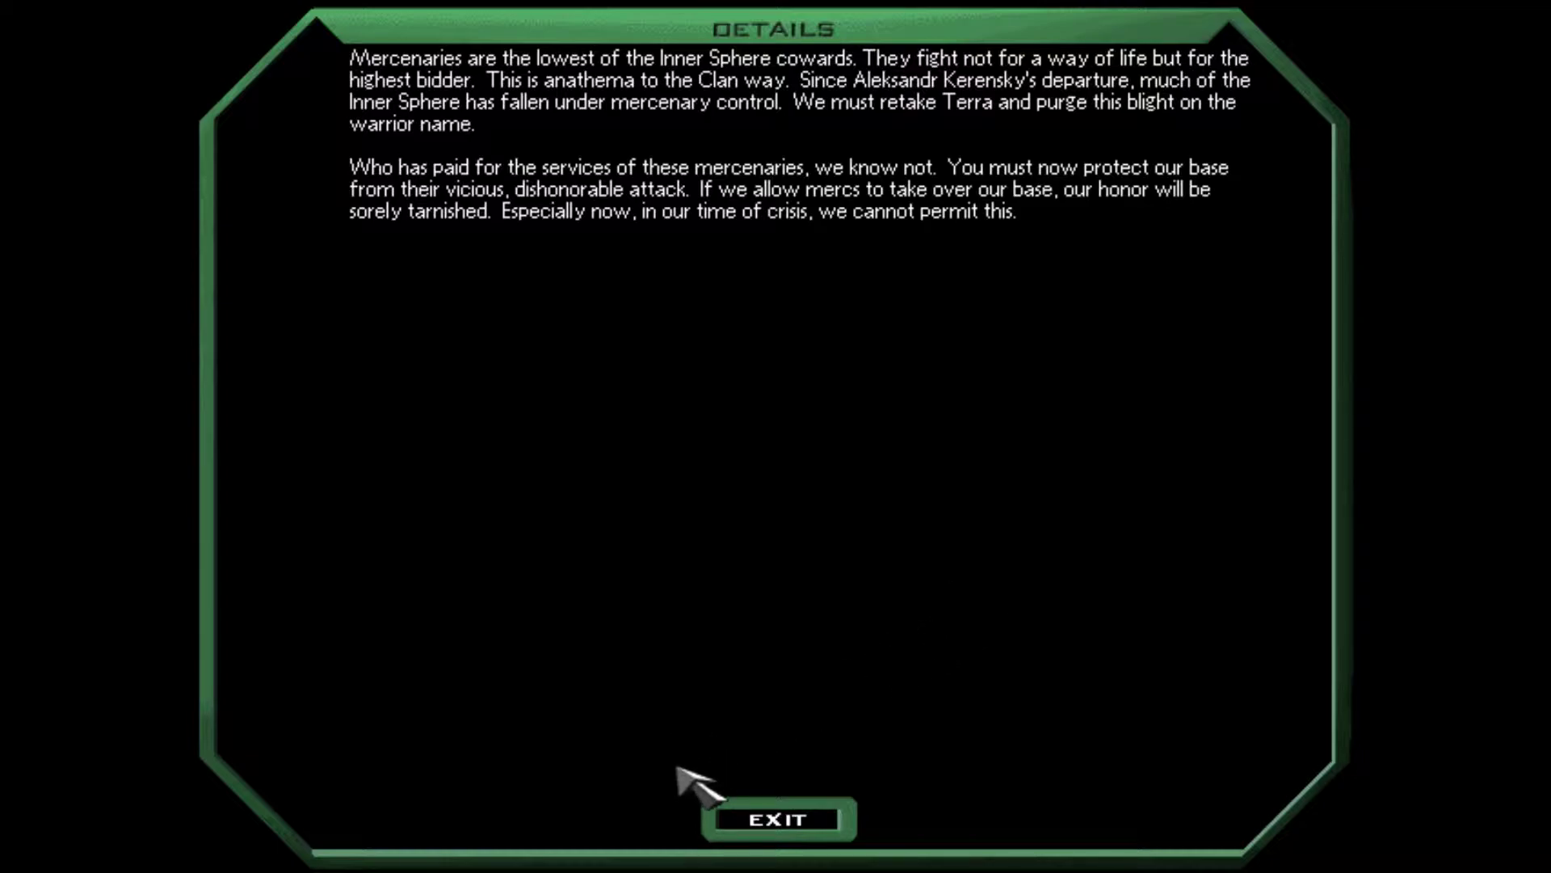
{"action": "left_click", "coordinate": [777, 818]}
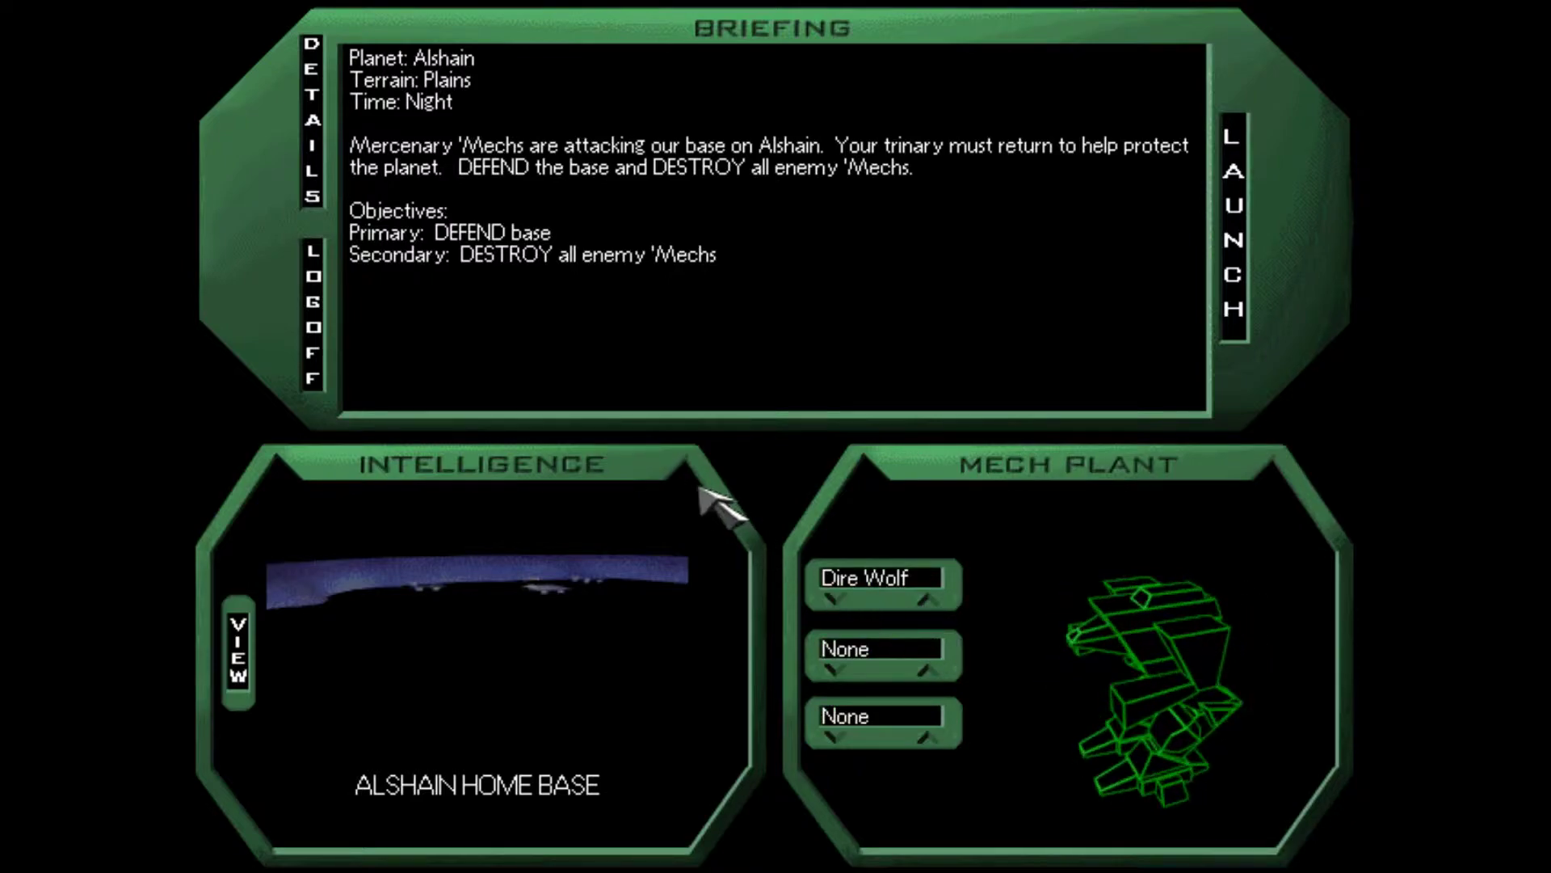
{"action": "left_click", "coordinate": [1231, 228]}
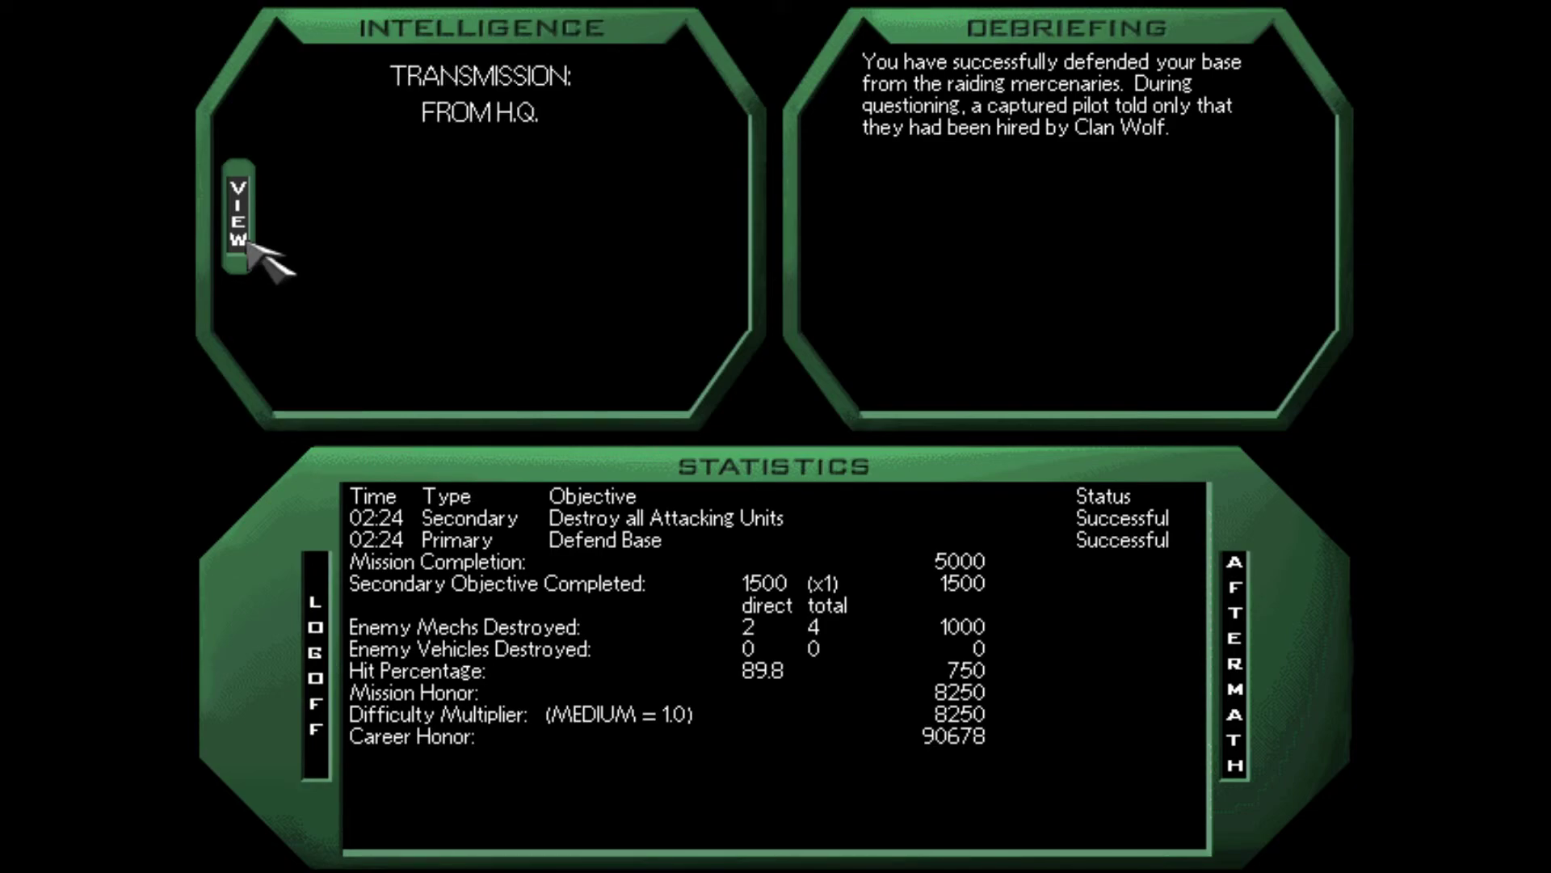
- Step the intelligence feed from the H.Q. transmission to interrogation report 91406
{"action": "left_click", "coordinate": [236, 215]}
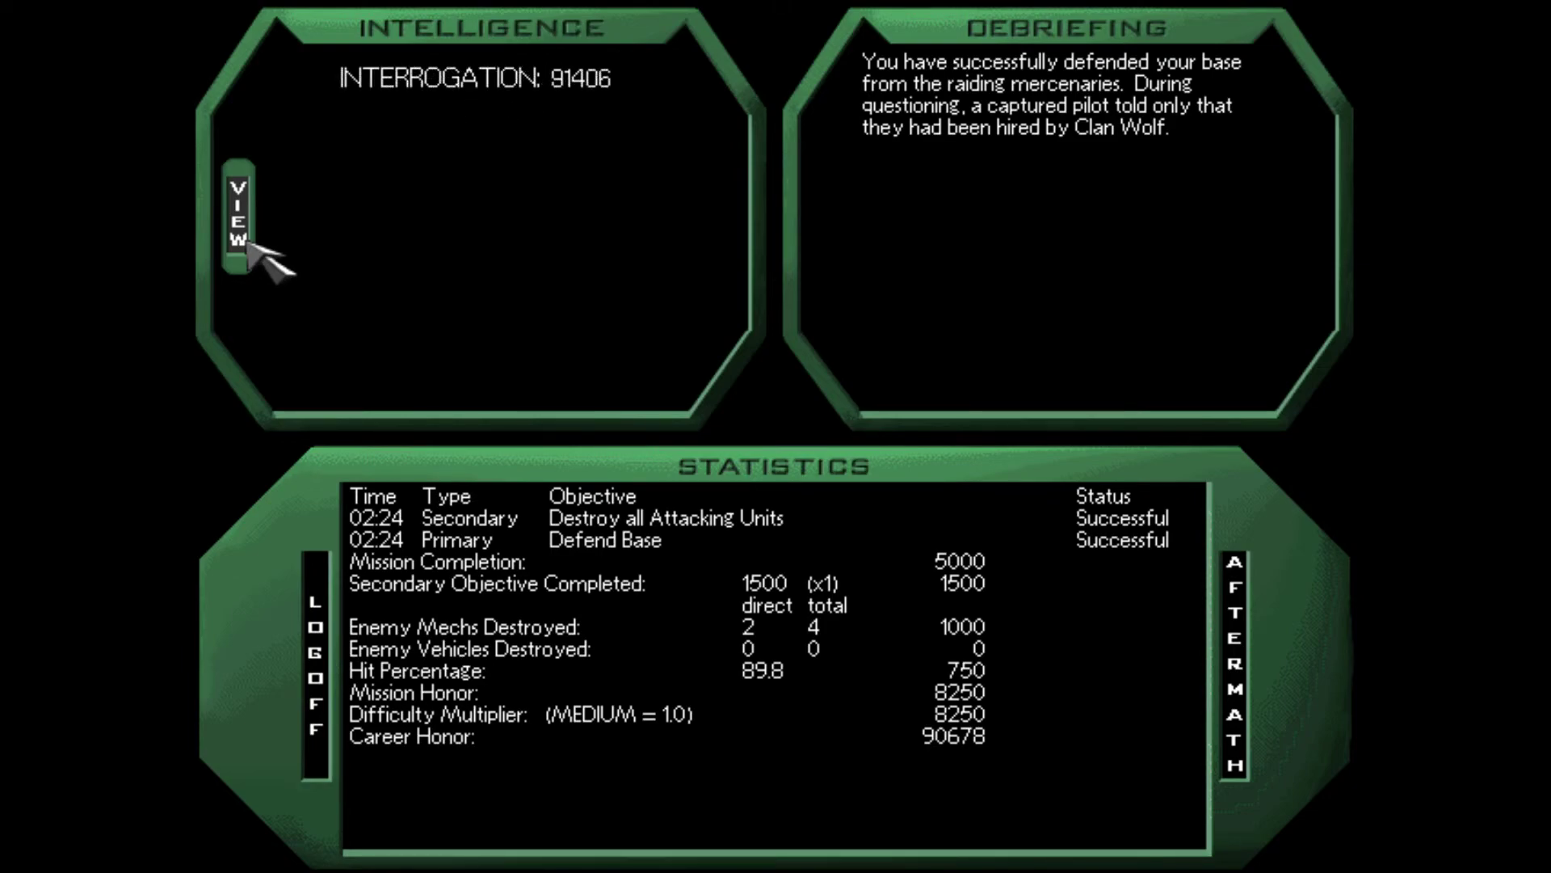
{"action": "left_click", "coordinate": [236, 213]}
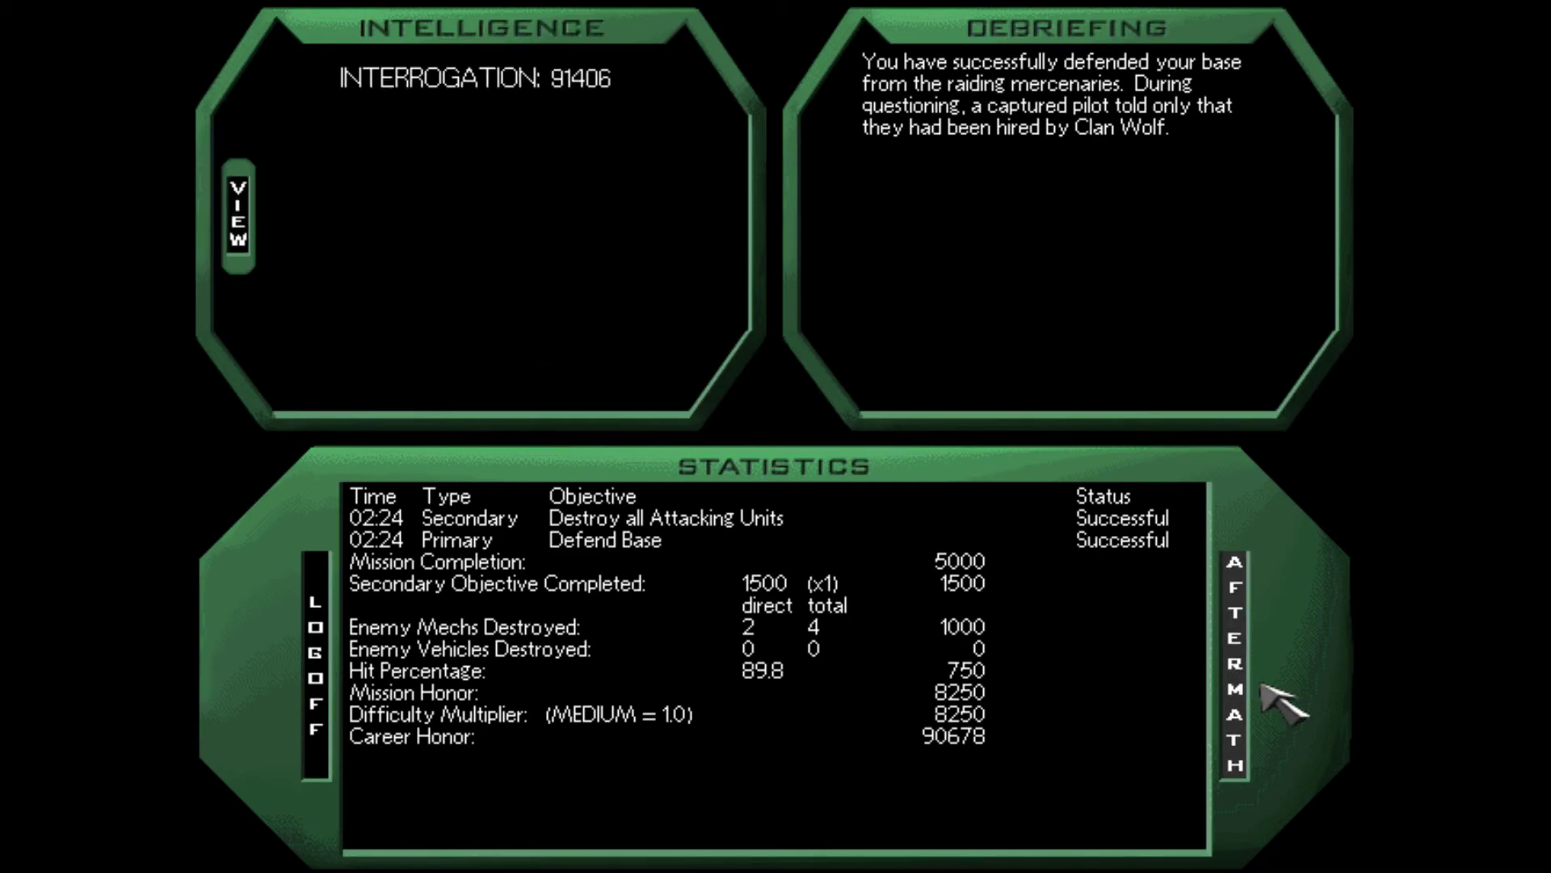
{"action": "left_click", "coordinate": [1233, 662]}
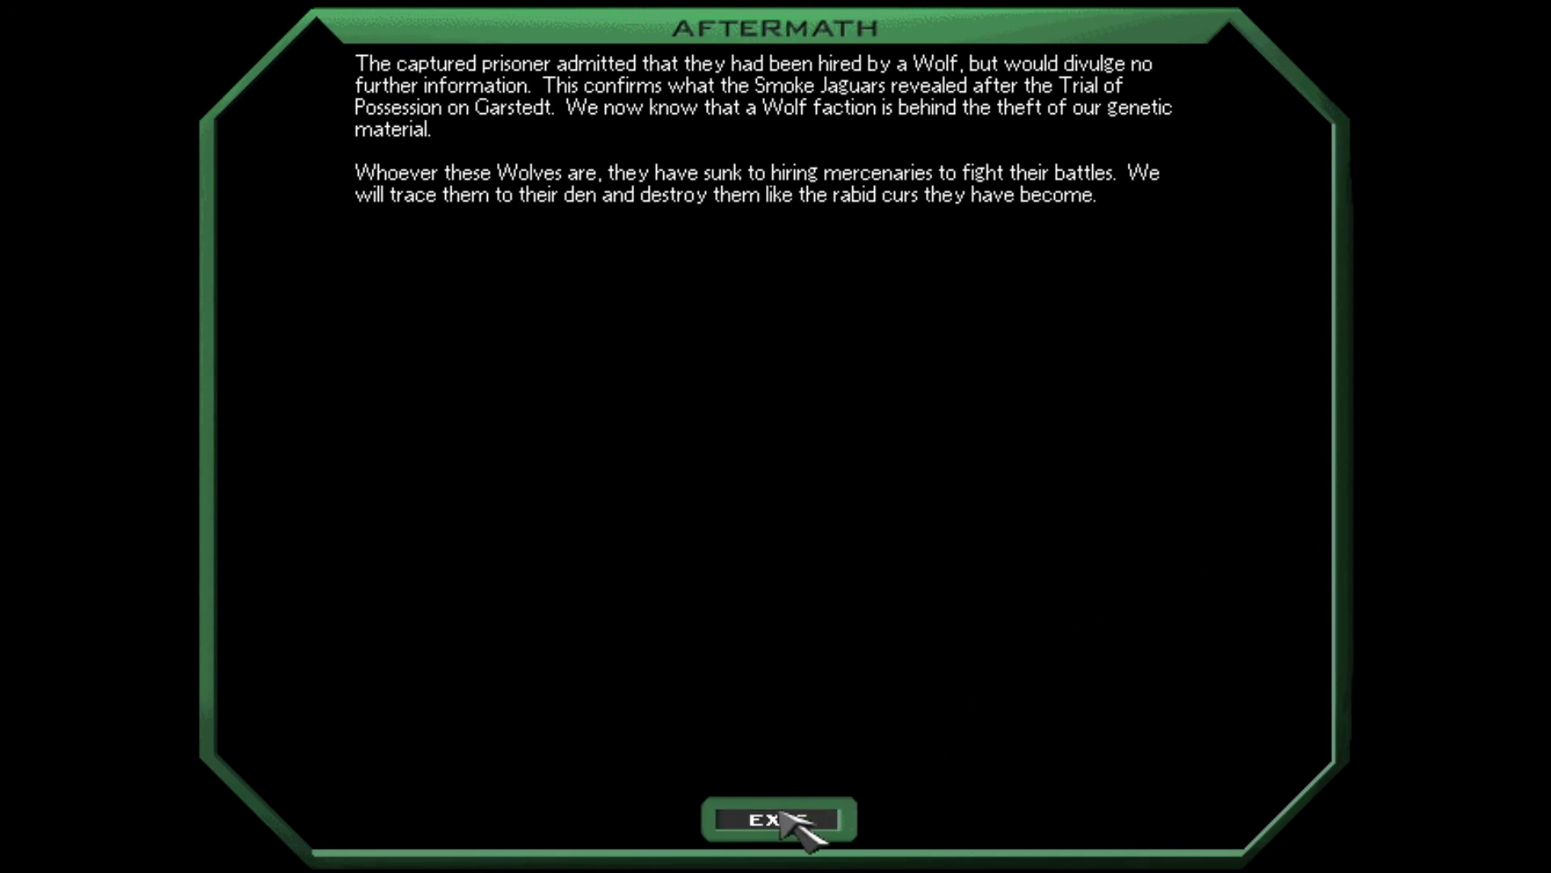
{"action": "left_click", "coordinate": [774, 819]}
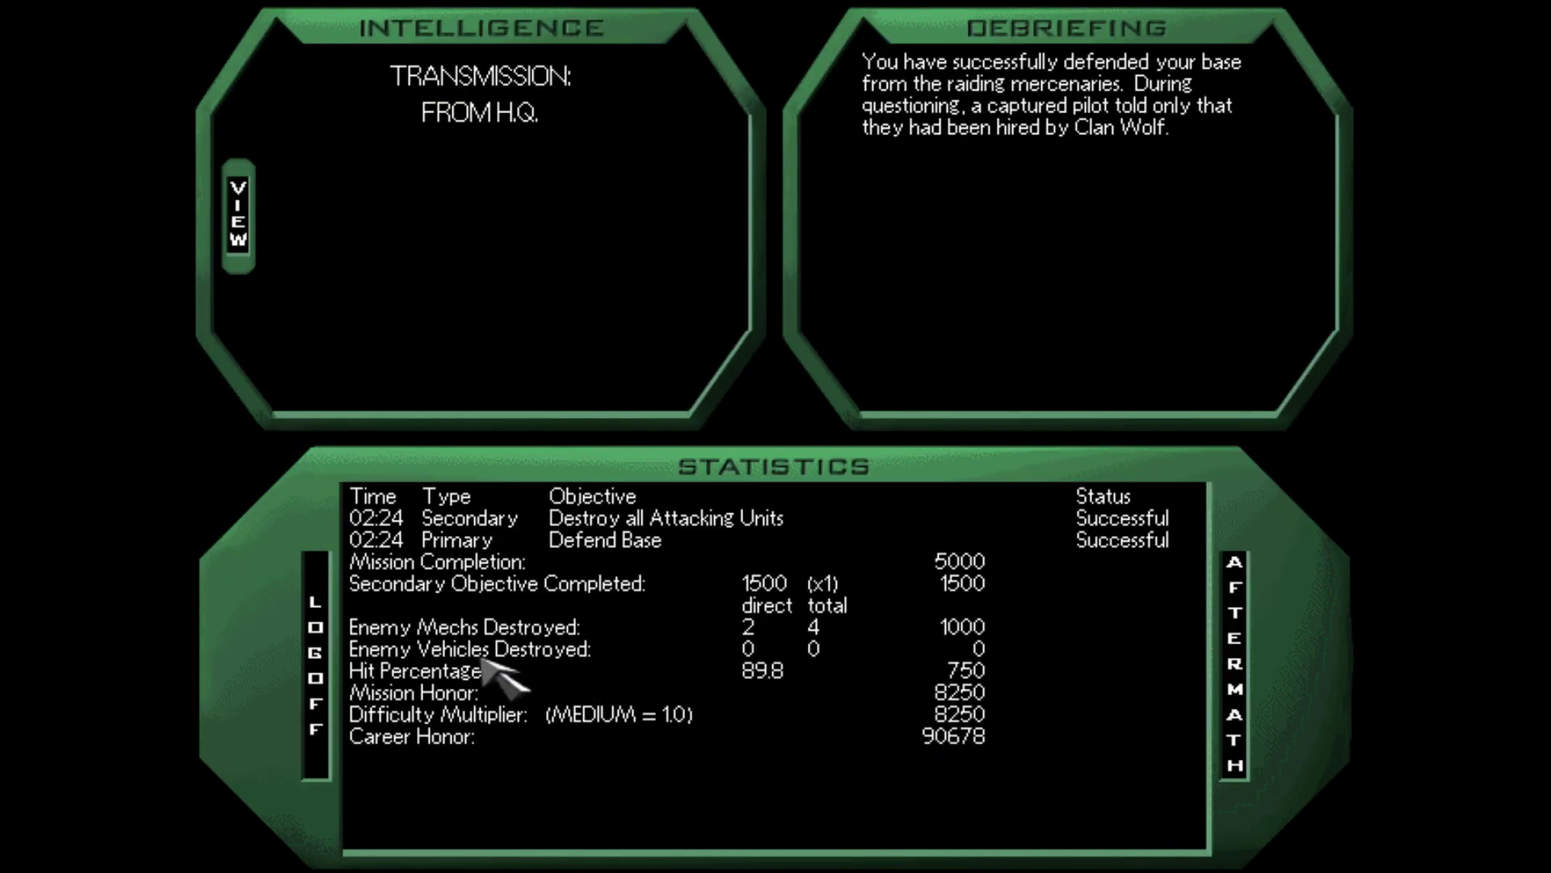